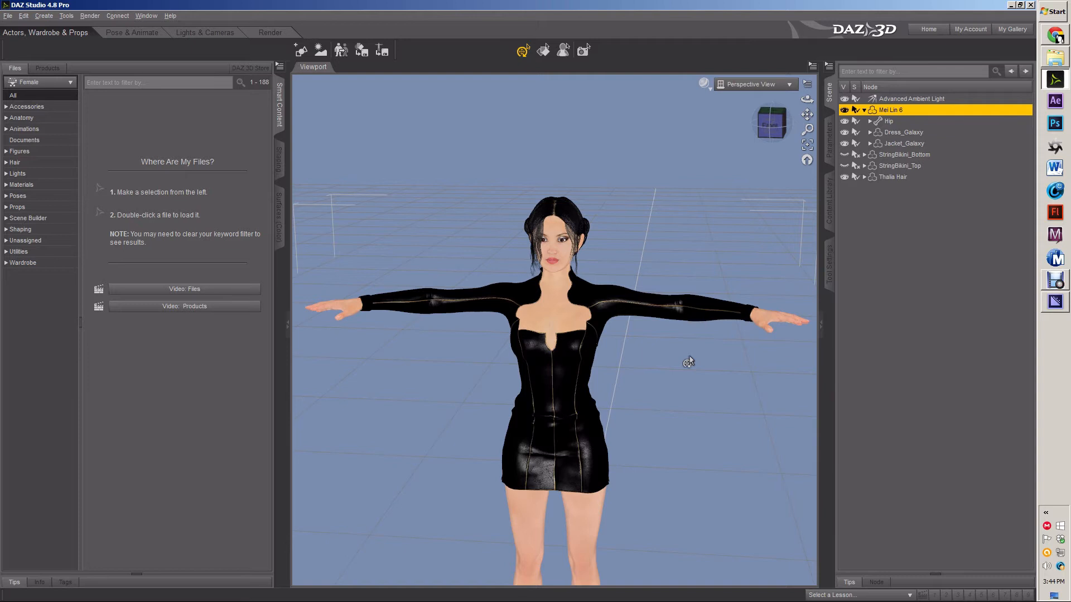
mouse_move(772, 124)
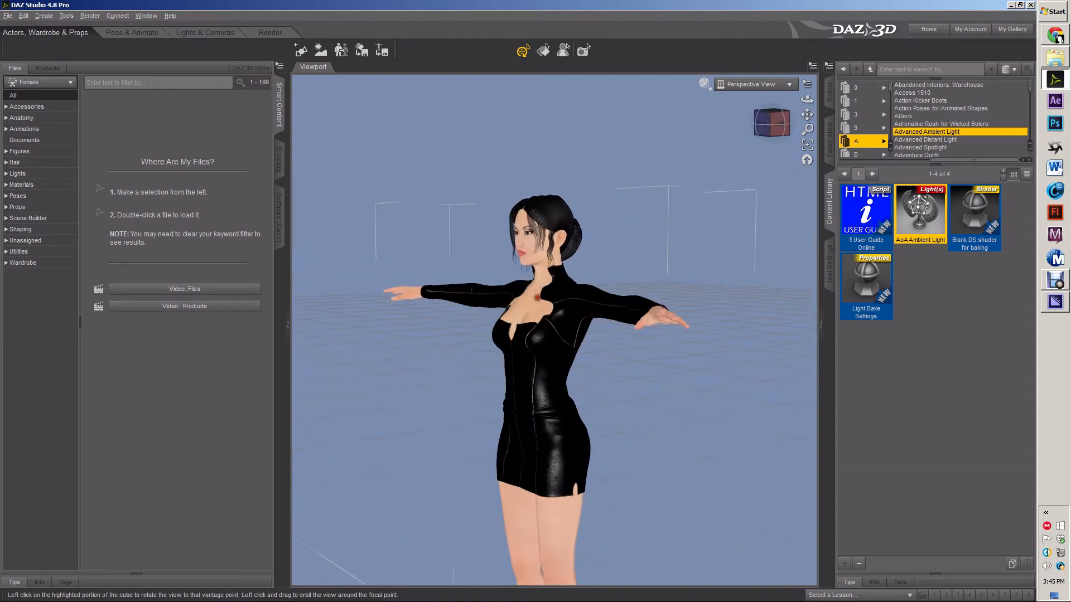
Return the viewport to a front view of Mei Lin 6 via the view cube.
click(770, 124)
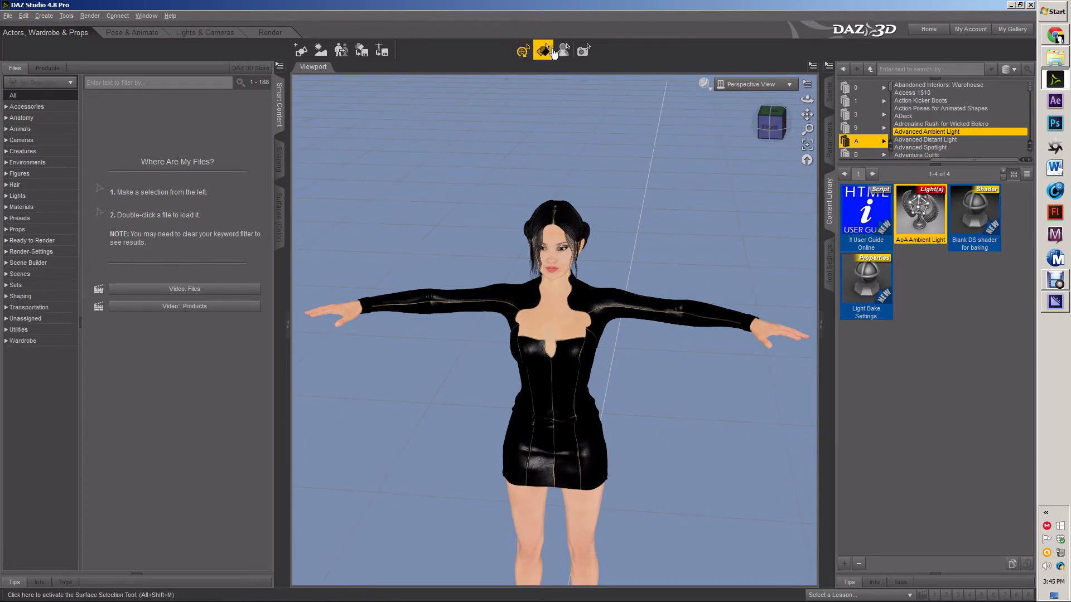
Activate the Surface Selection tool and frame Mei Lin 6's face and shoulders.
click(522, 49)
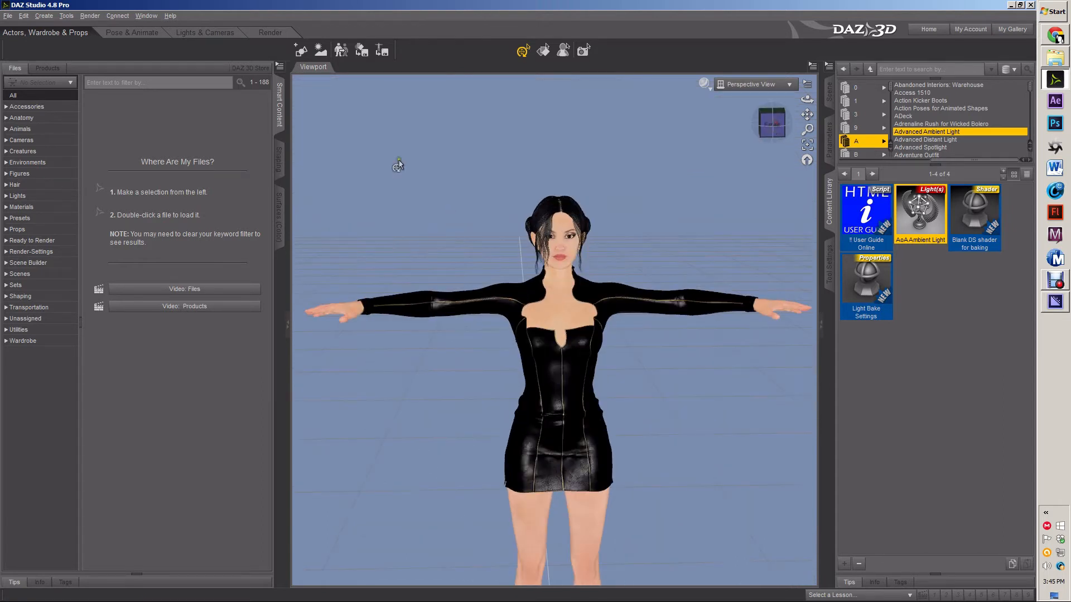
click(348, 311)
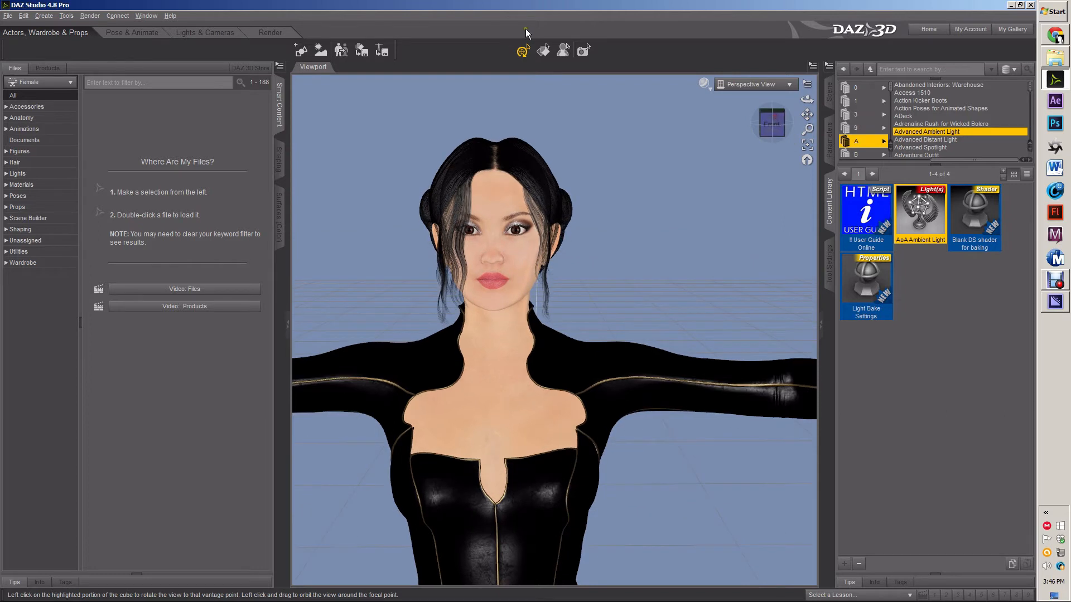
mouse_move(543, 49)
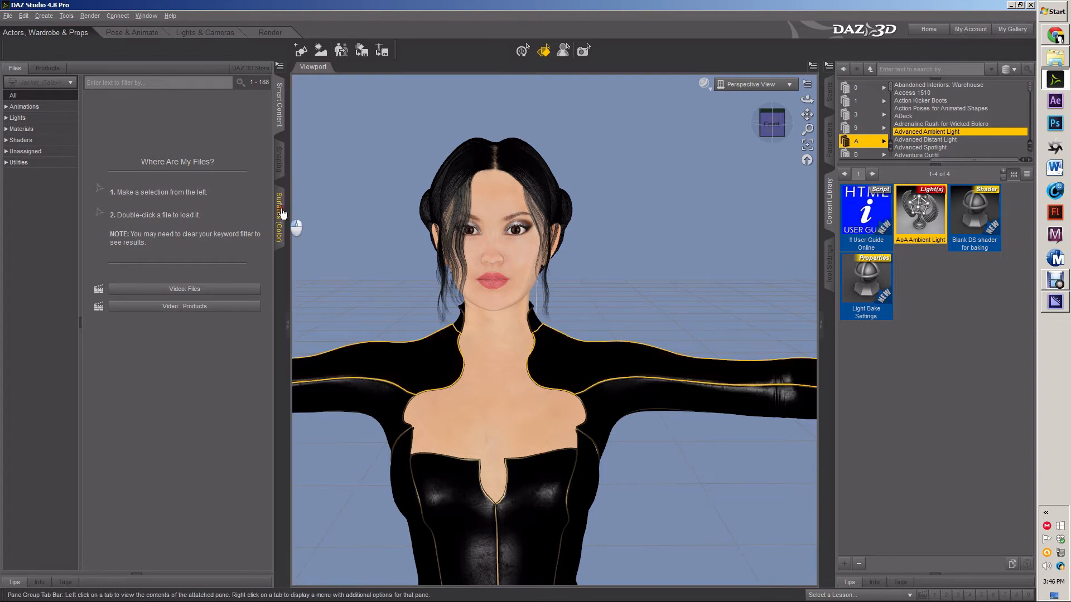
Select the Jacket_Galaxy front1 surface so its glossy shader settings show in Surfaces.
click(279, 212)
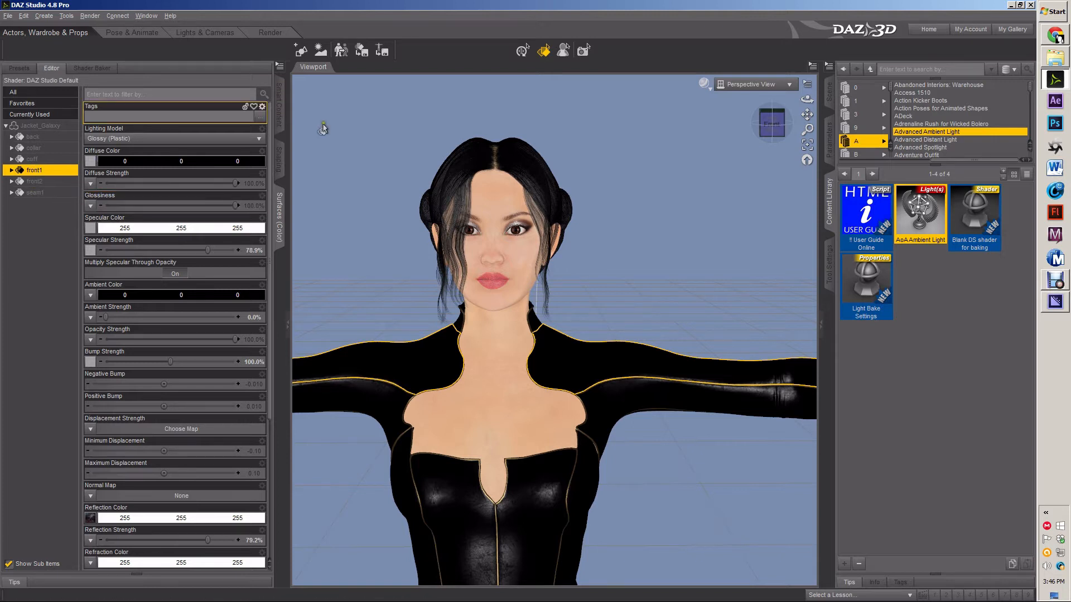
click(830, 94)
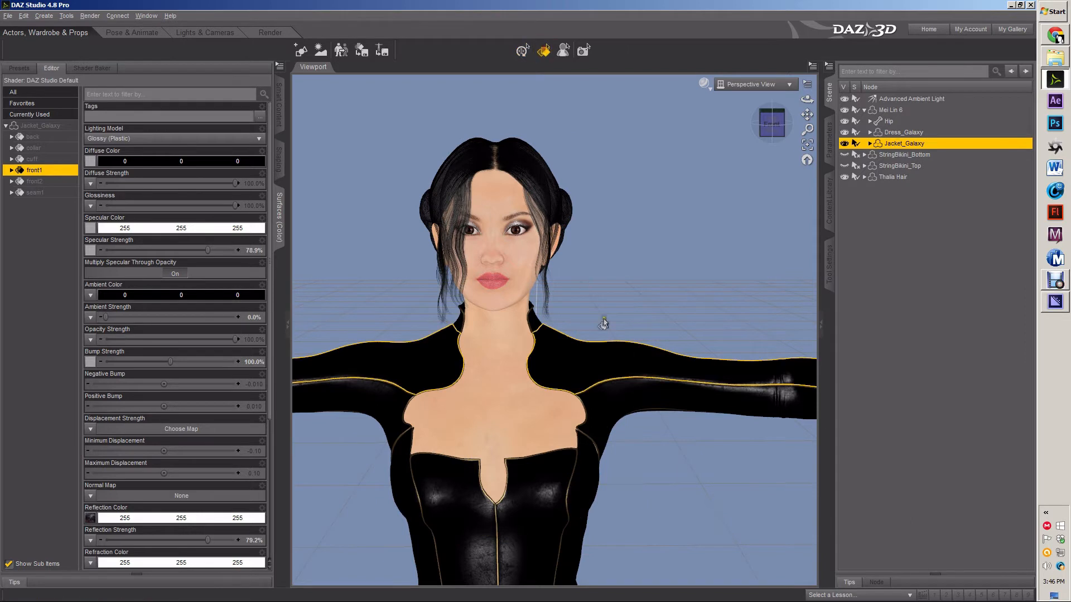
click(591, 361)
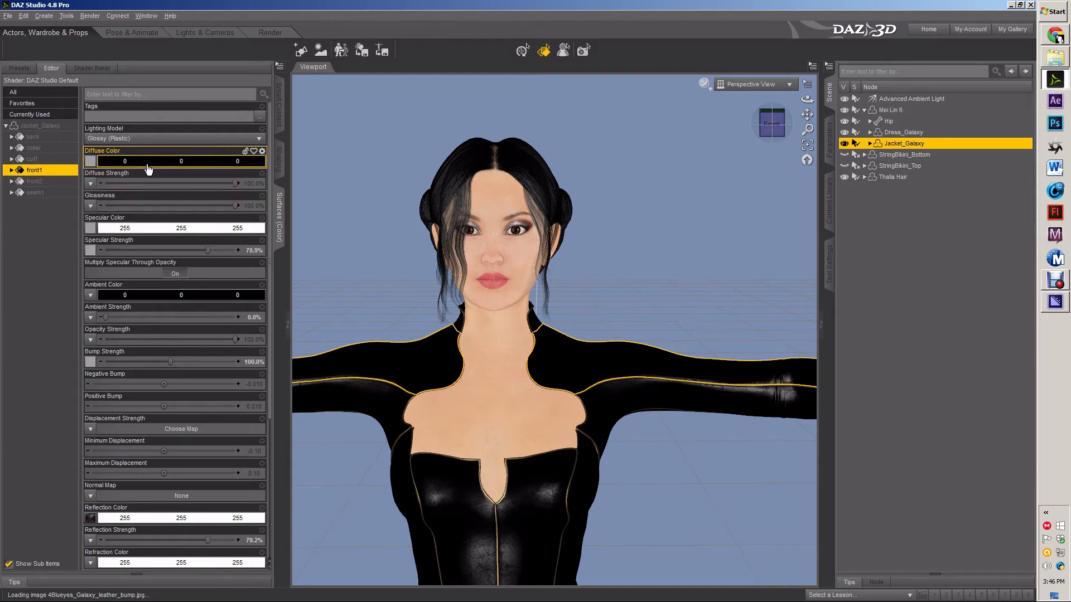
Set the jacket panels' diffuse color to light cyan (128,255,255), then select Mei Lin 6.
click(91, 161)
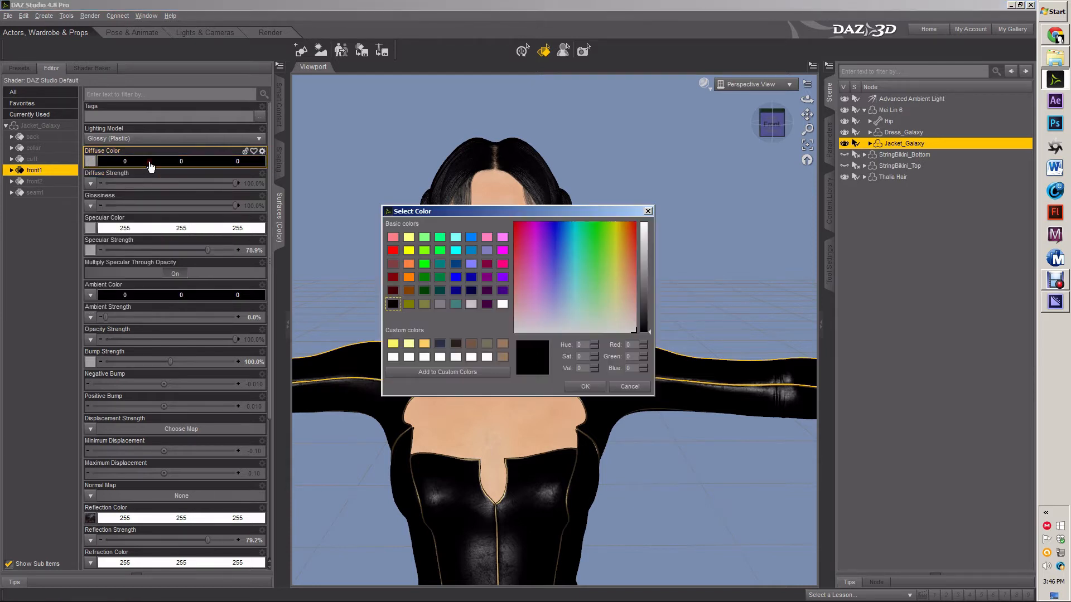
click(456, 237)
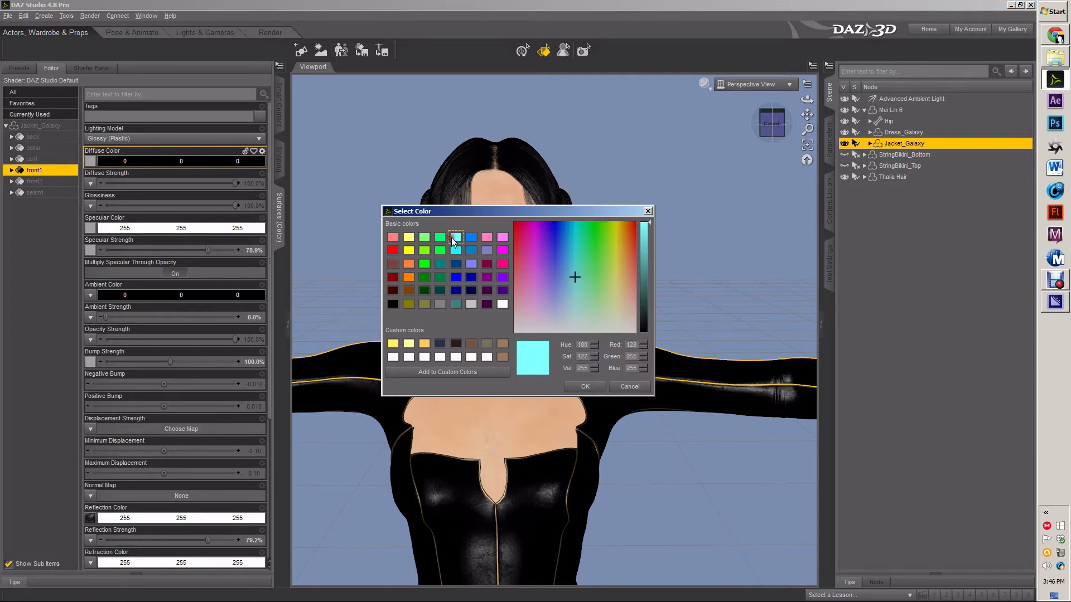
click(584, 386)
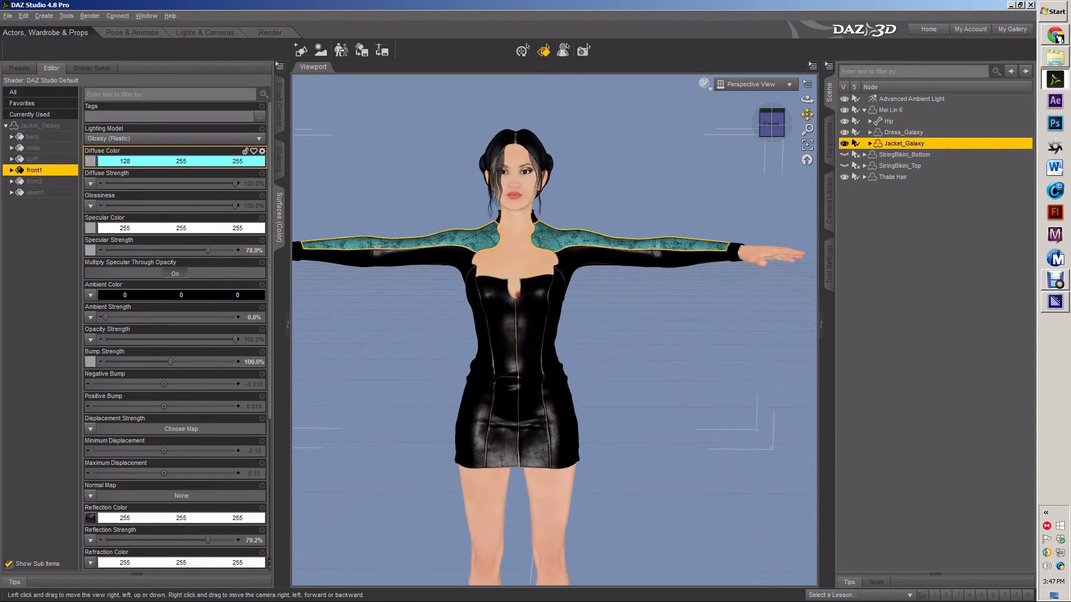
click(522, 49)
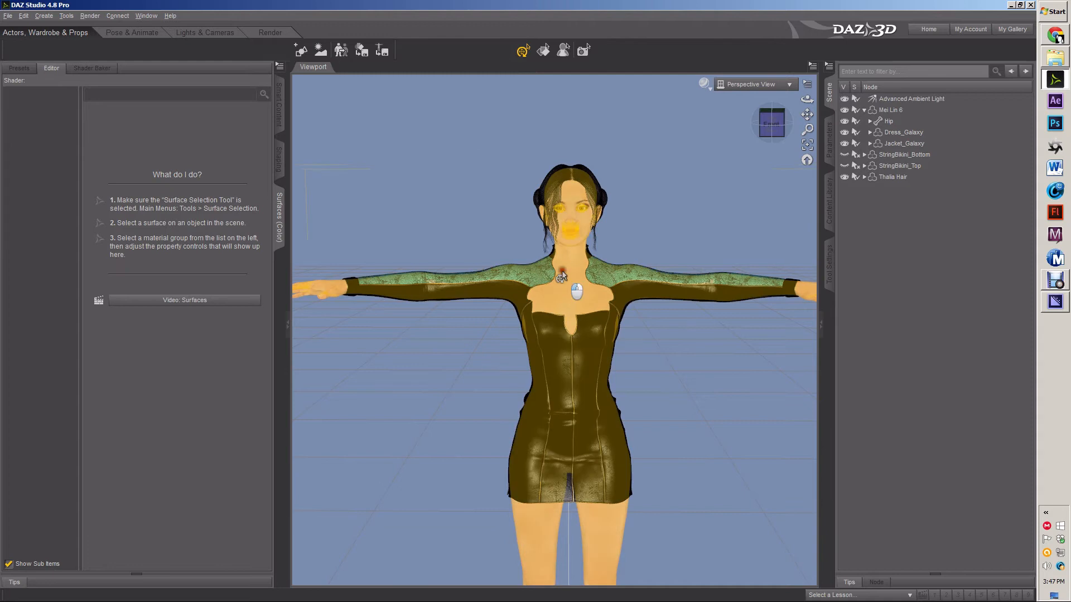
click(890, 109)
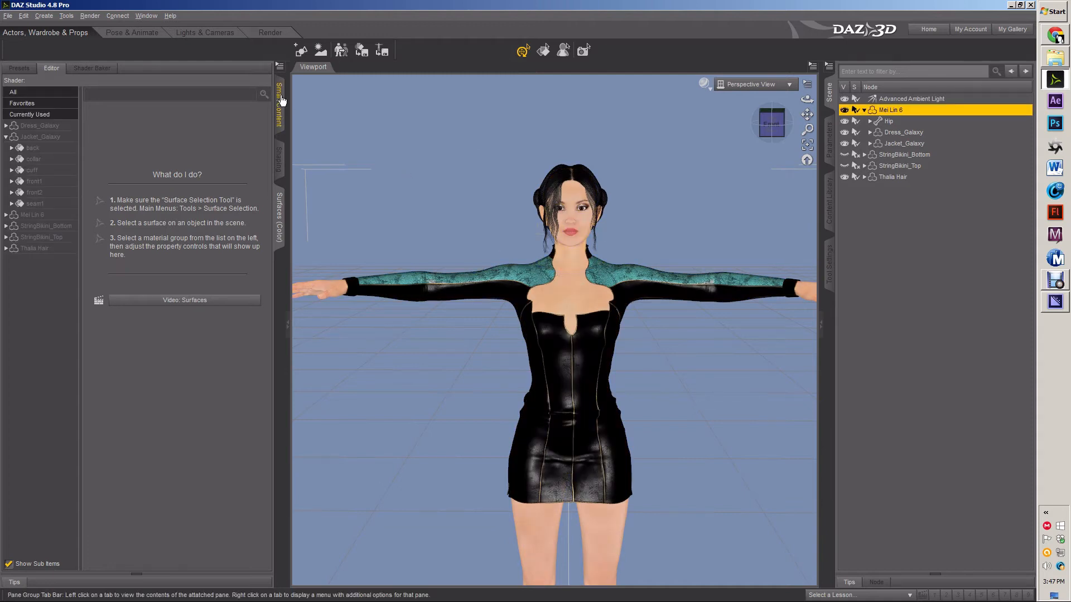
mouse_move(562, 87)
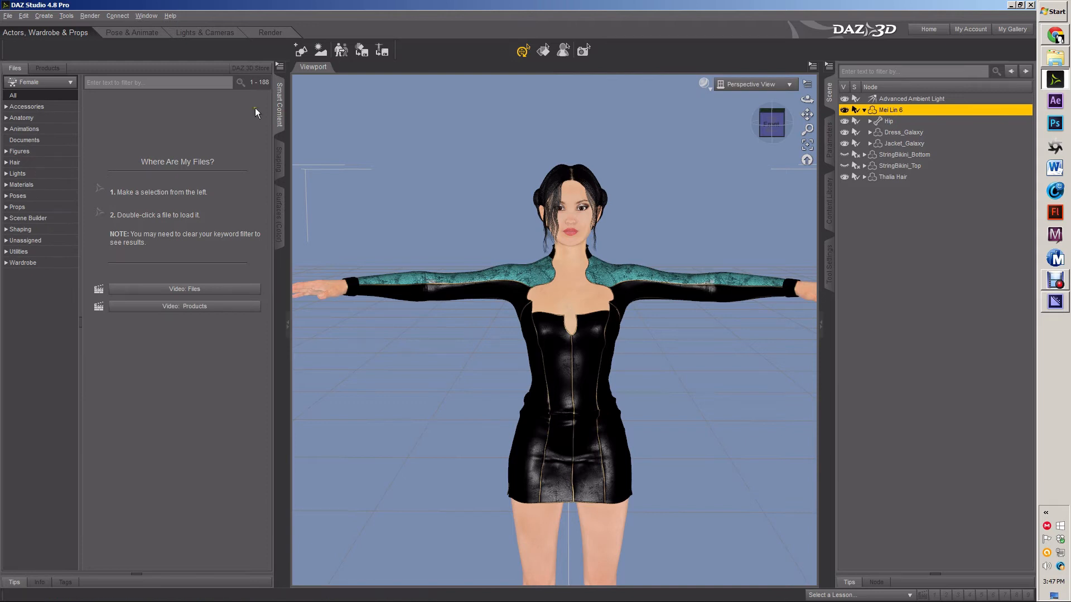
mouse_move(478, 192)
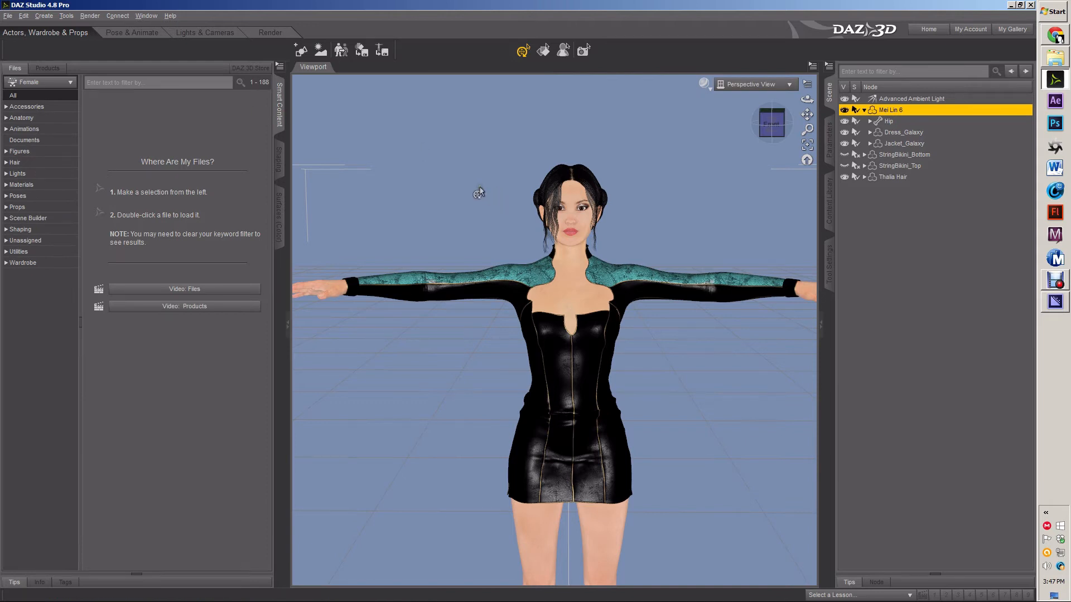
mouse_move(22, 111)
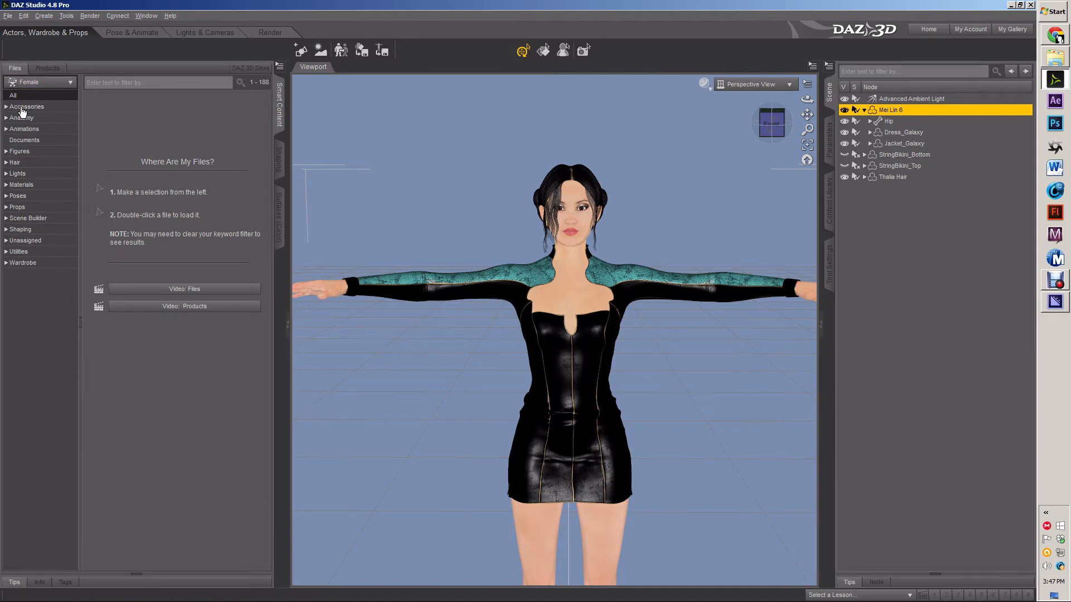
Load the Drop_Necklace from Smart Content Accessories onto Mei Lin 6.
click(27, 106)
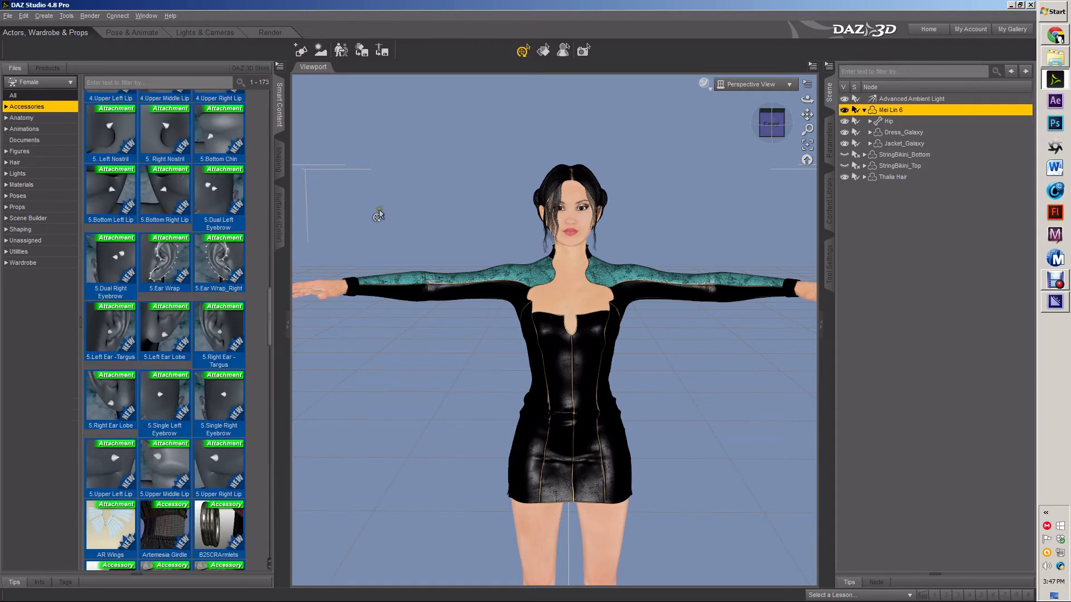
mouse_move(218, 263)
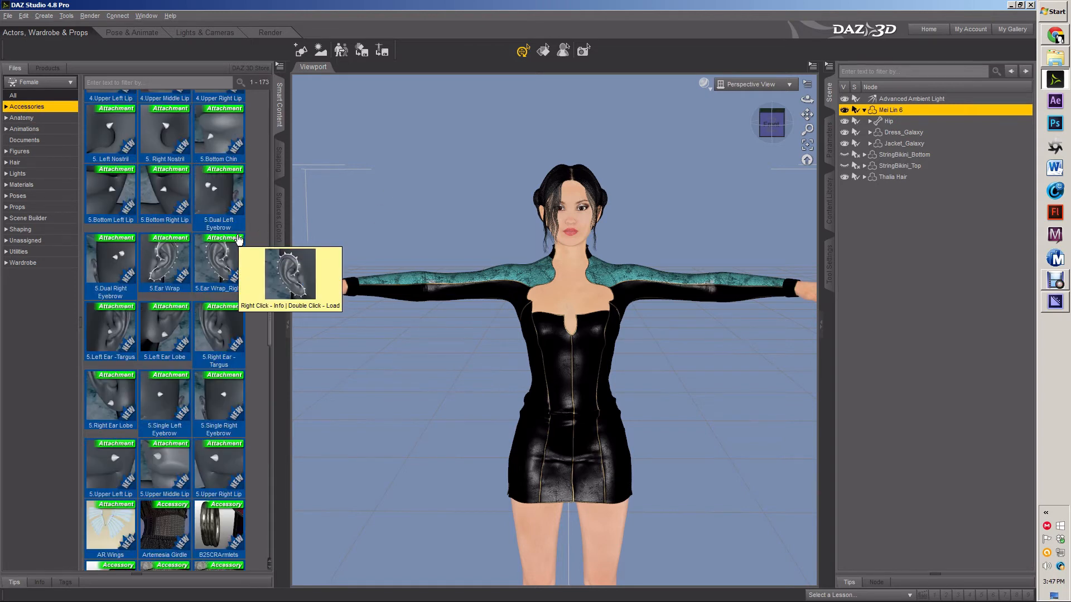
mouse_move(217, 262)
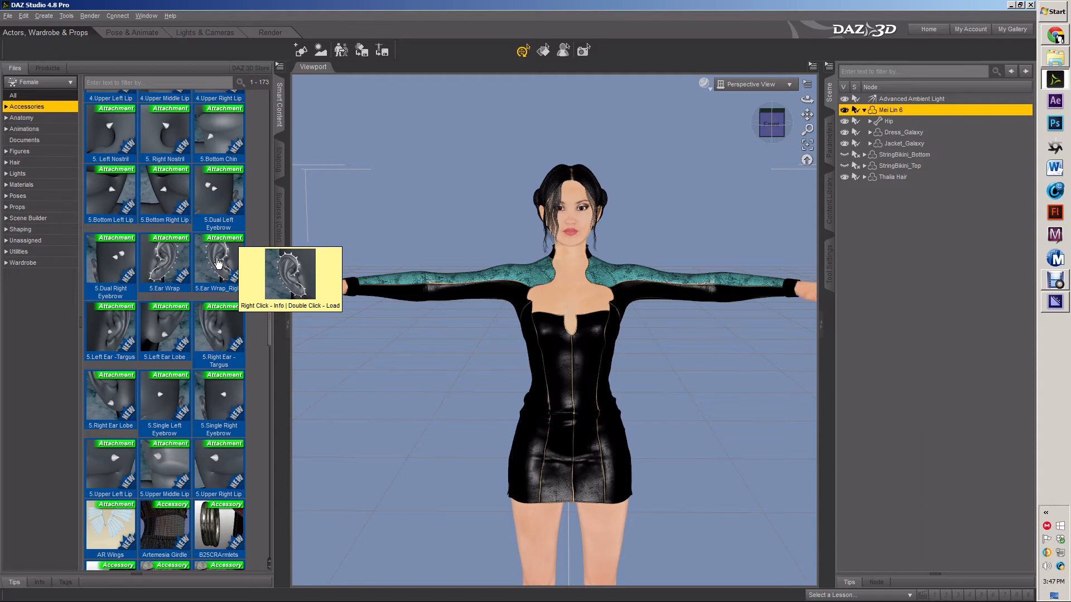
scroll(up, 3)
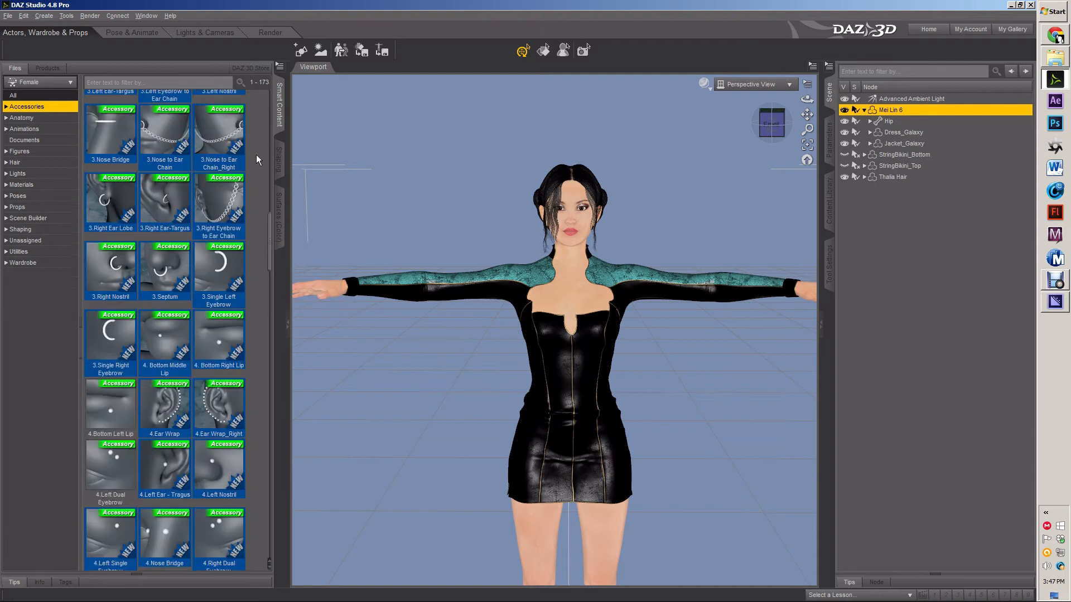
scroll(up, 3)
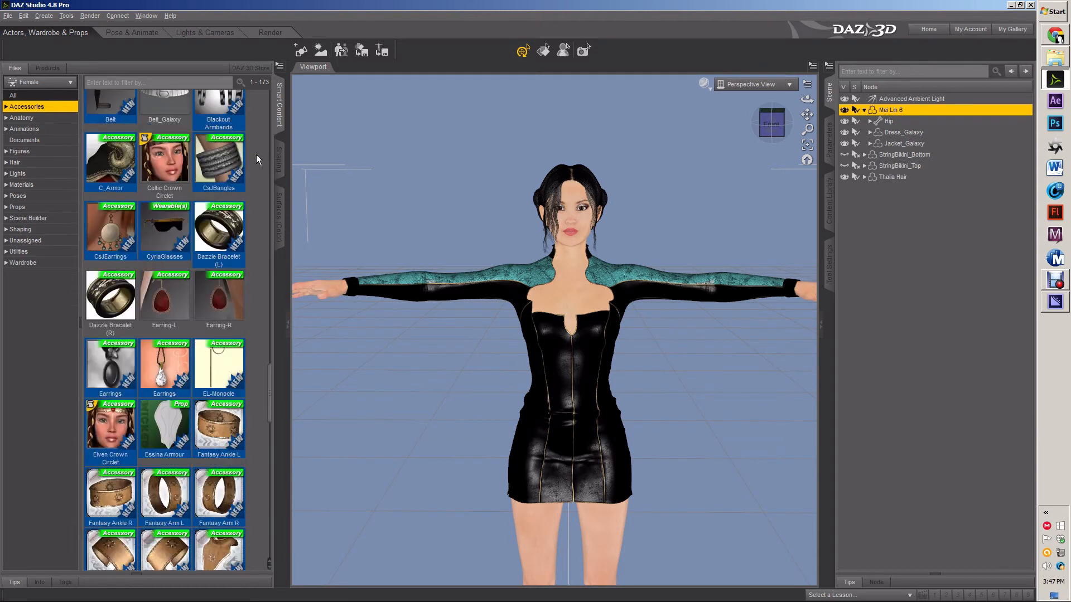
scroll(down, 3)
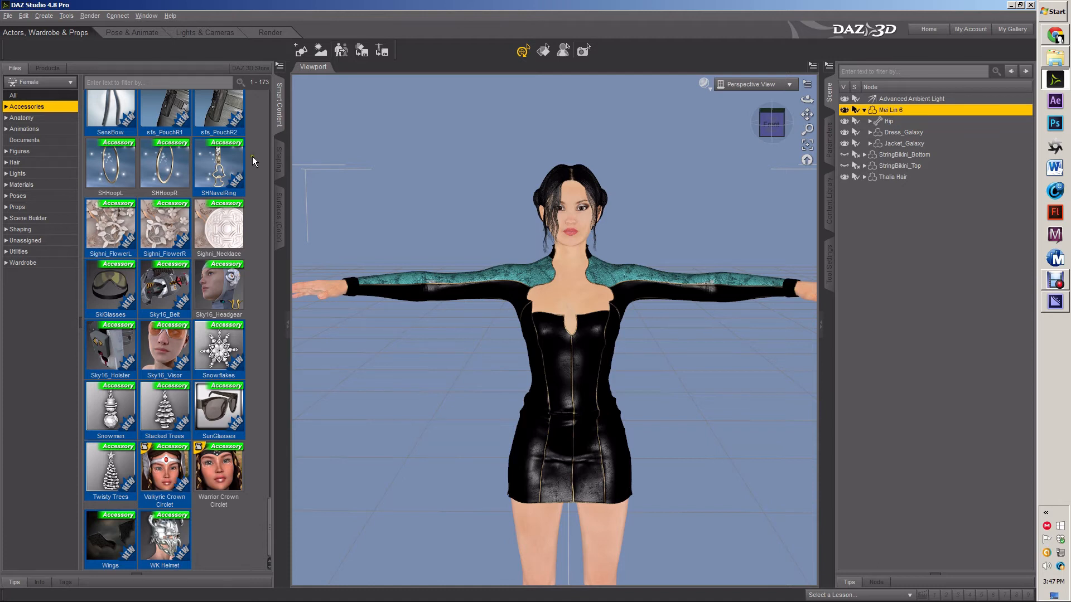
mouse_move(161, 161)
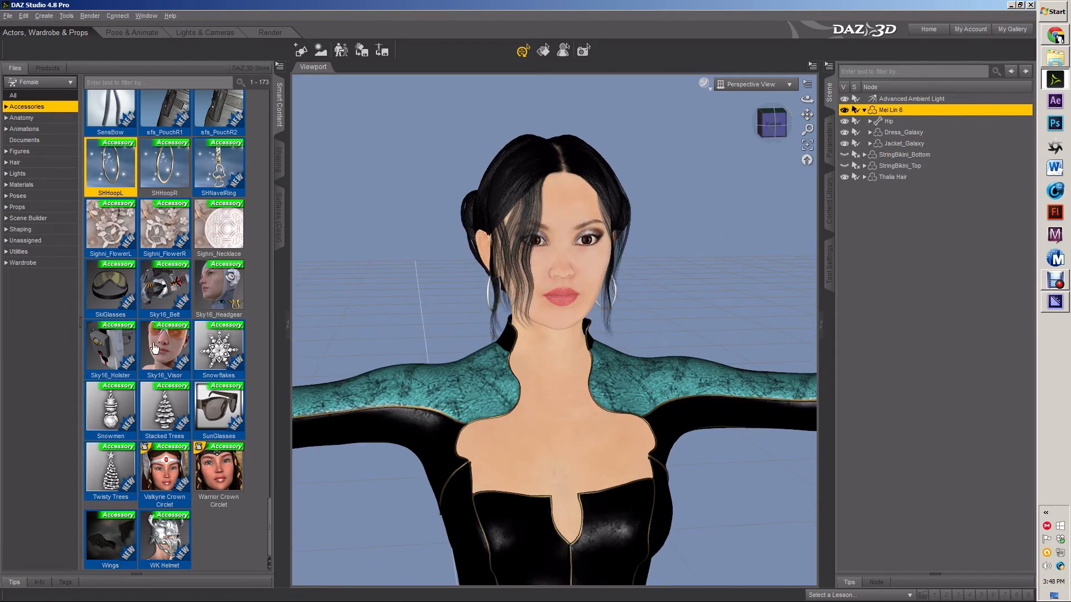
scroll(up, 3)
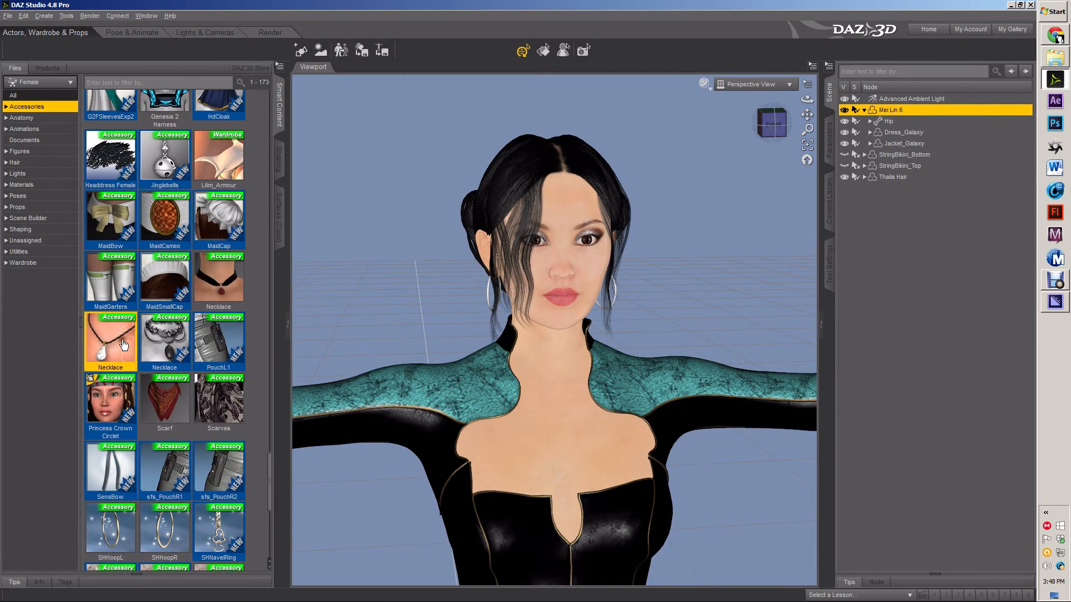
double_click(110, 335)
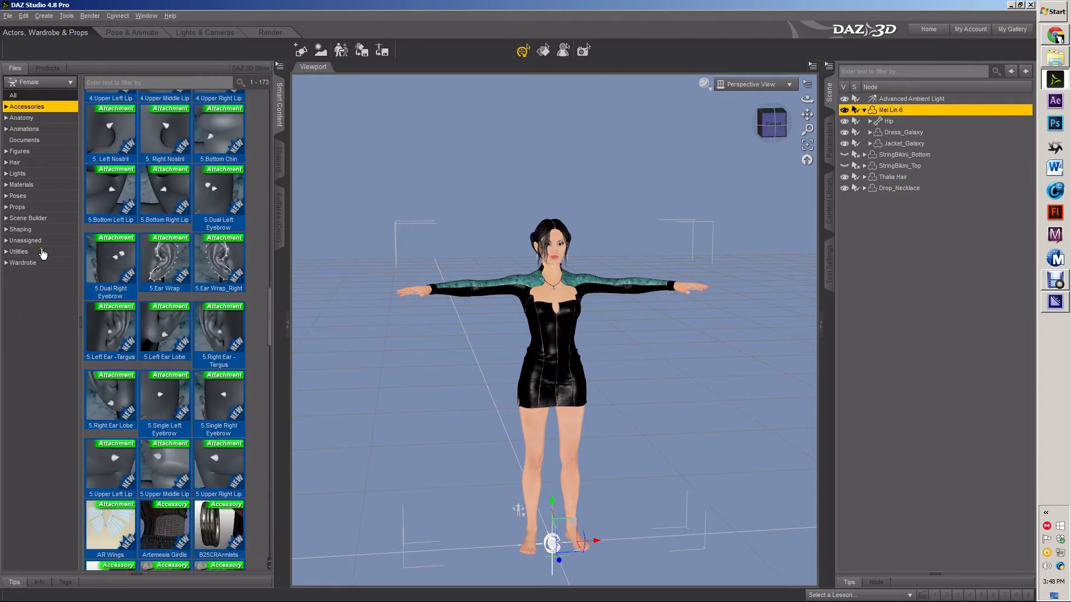
Load the F40s Pumps from Wardrobe > Footwear onto Mei Lin 6's feet.
click(23, 262)
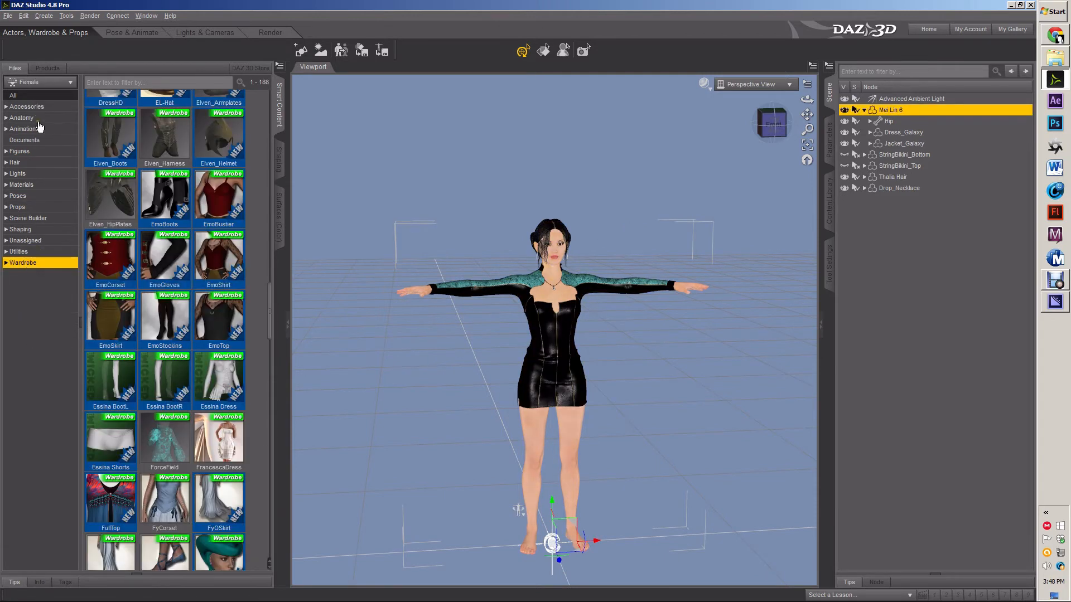
click(26, 106)
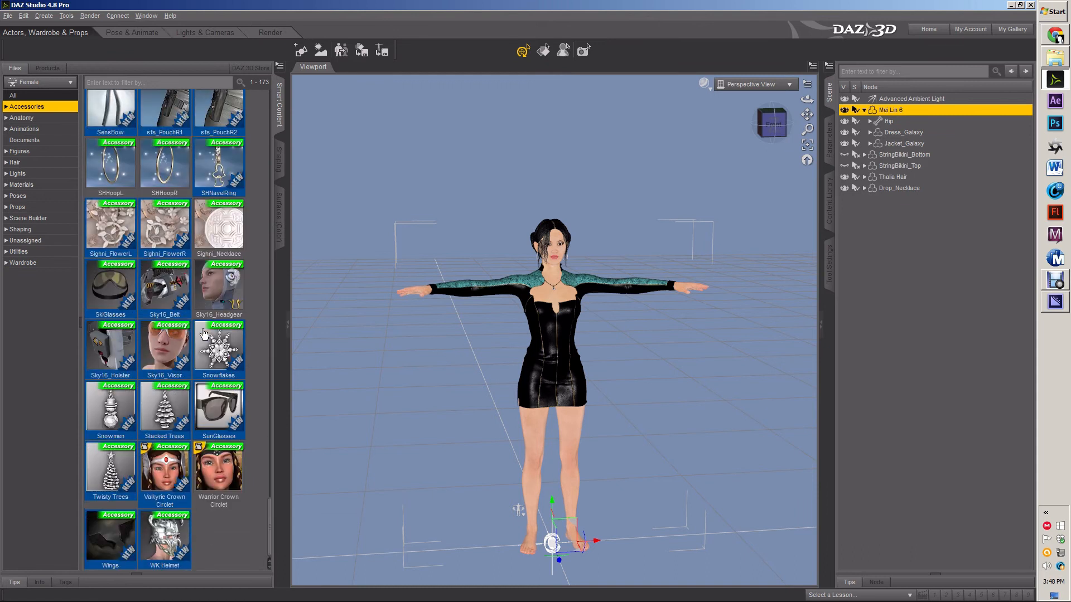
scroll(up, 3)
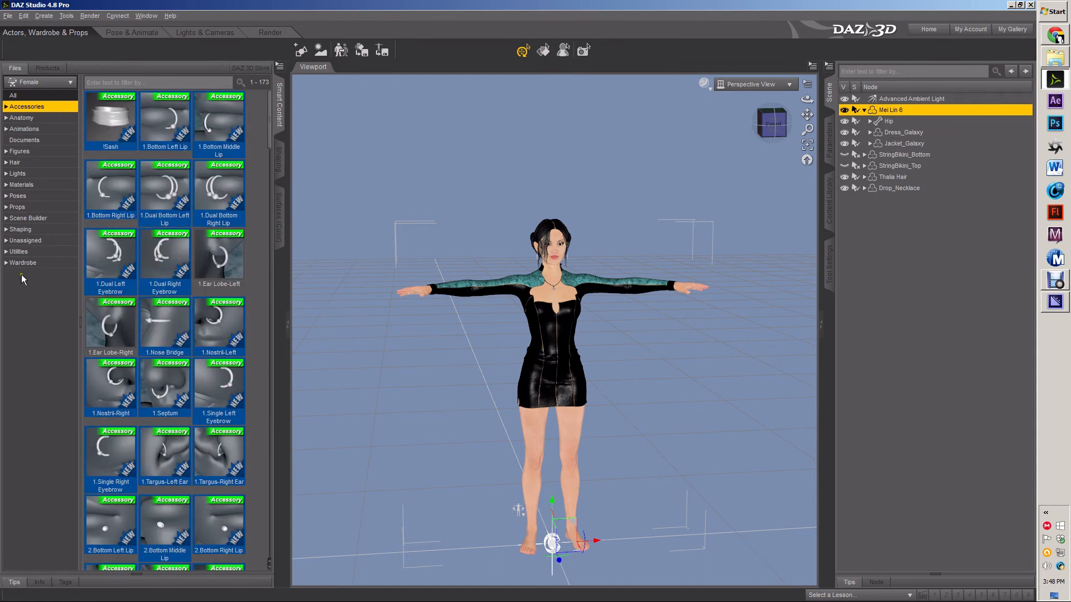
click(24, 262)
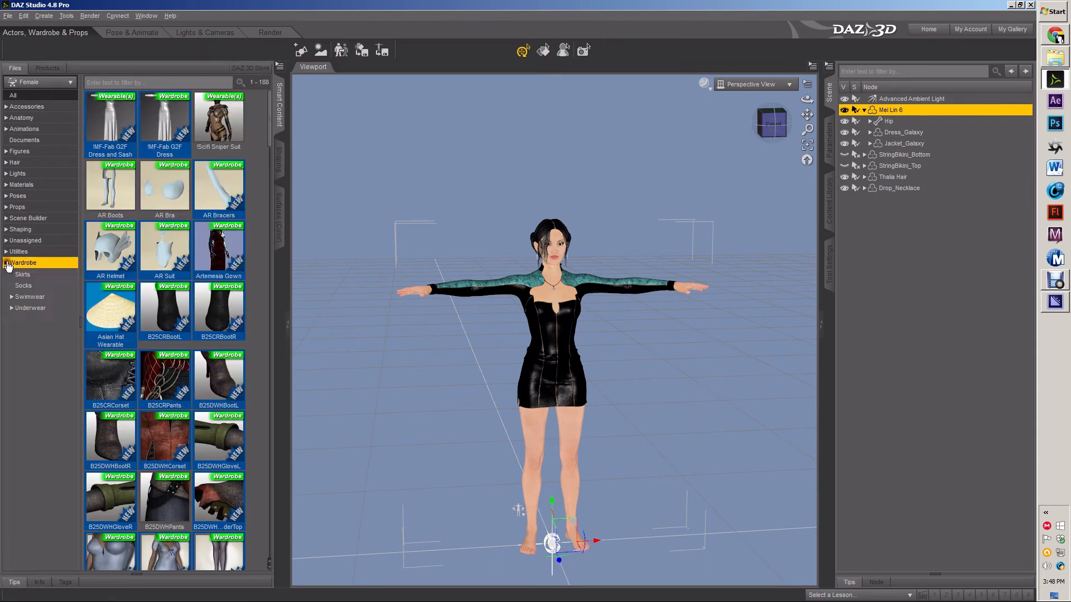
click(22, 262)
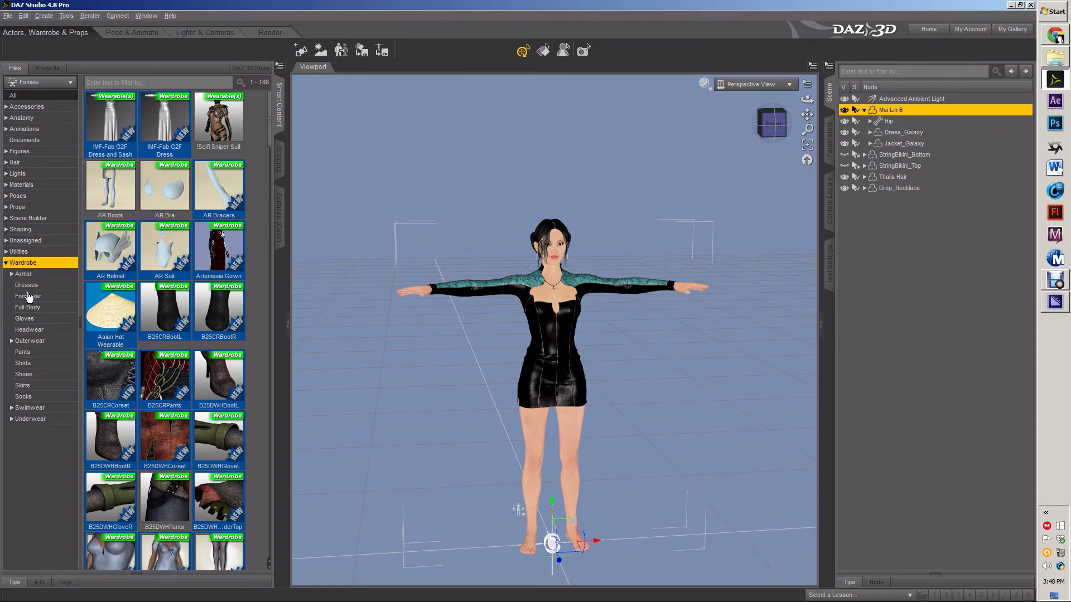
mouse_move(24, 374)
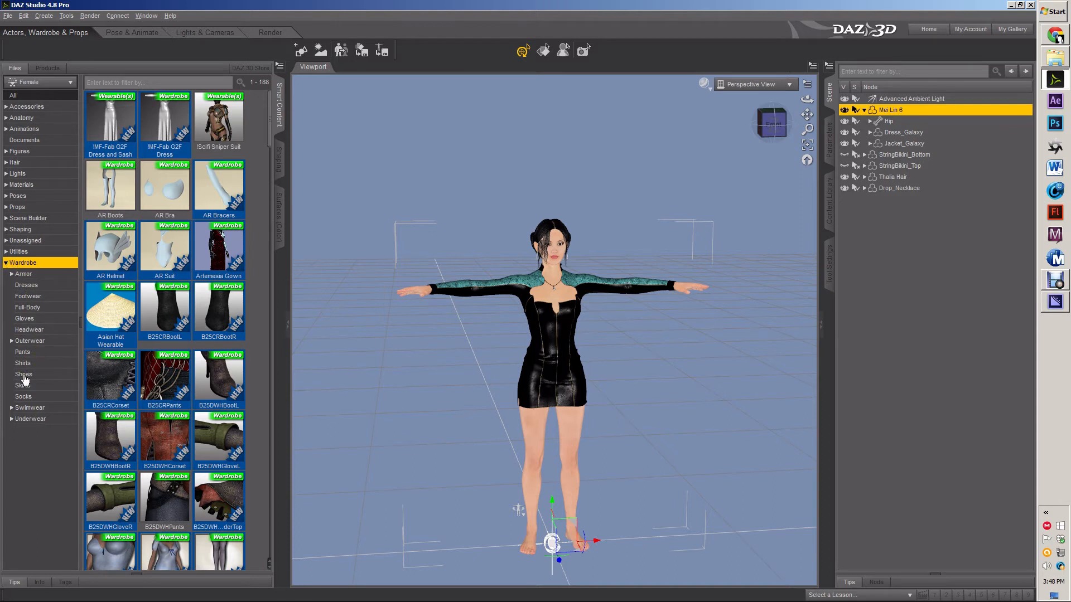
click(24, 374)
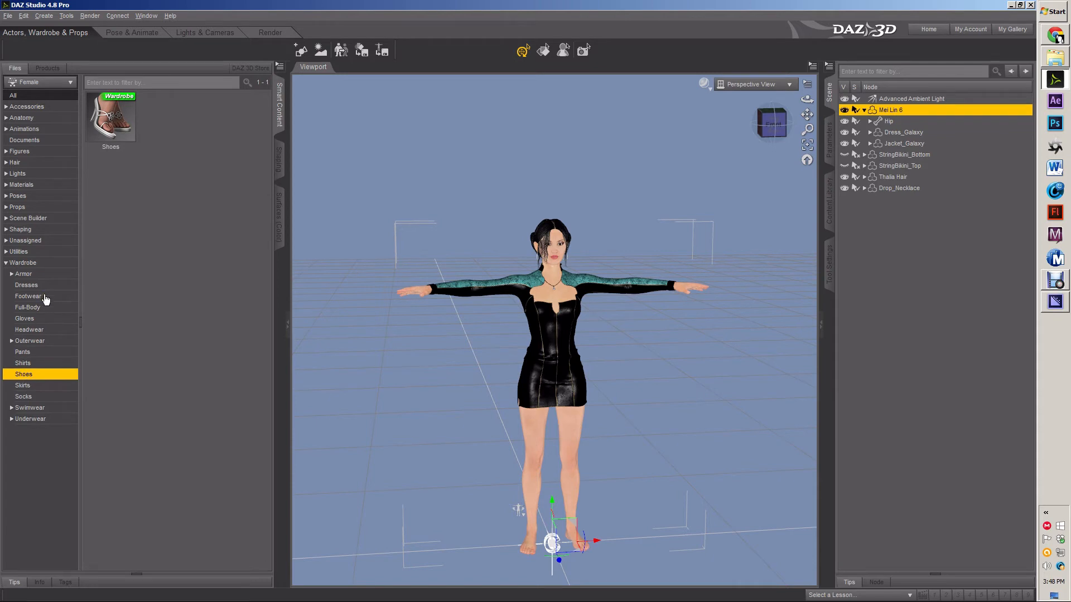
click(27, 296)
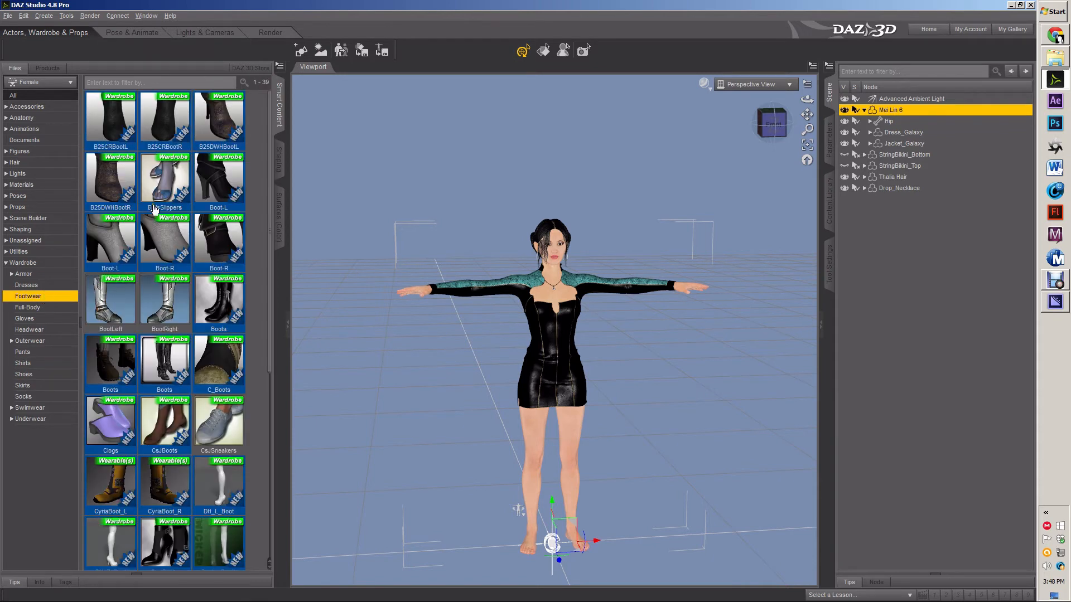
scroll(down, 3)
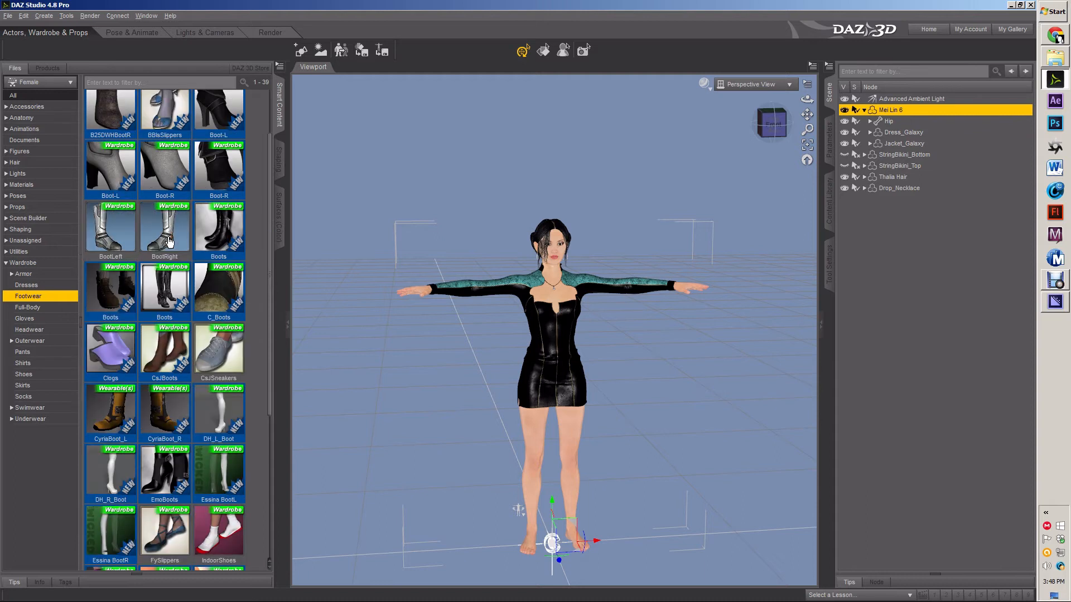
scroll(down, 3)
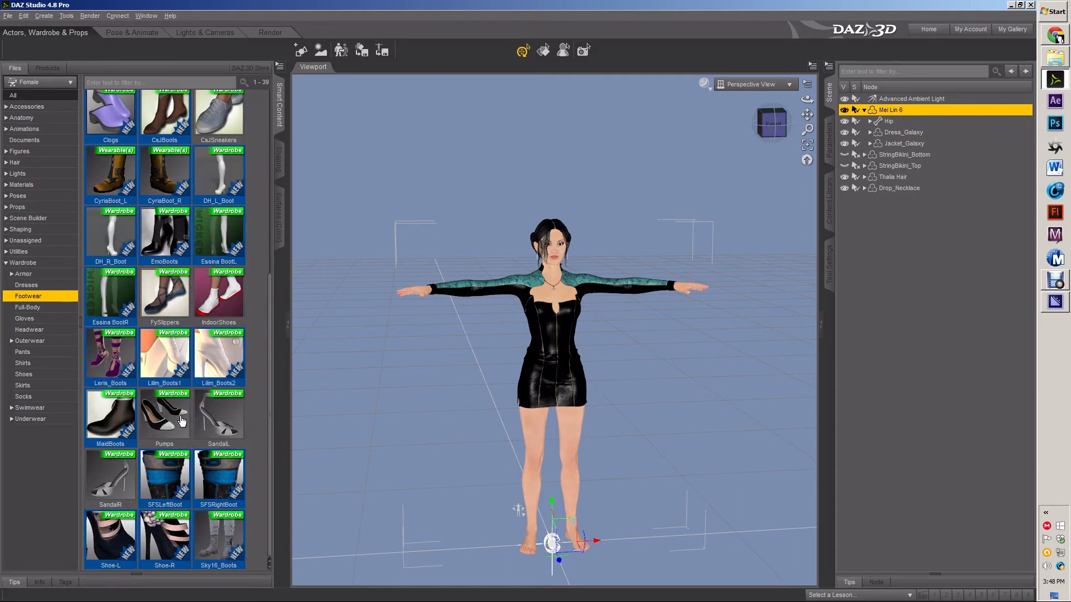
mouse_move(164, 416)
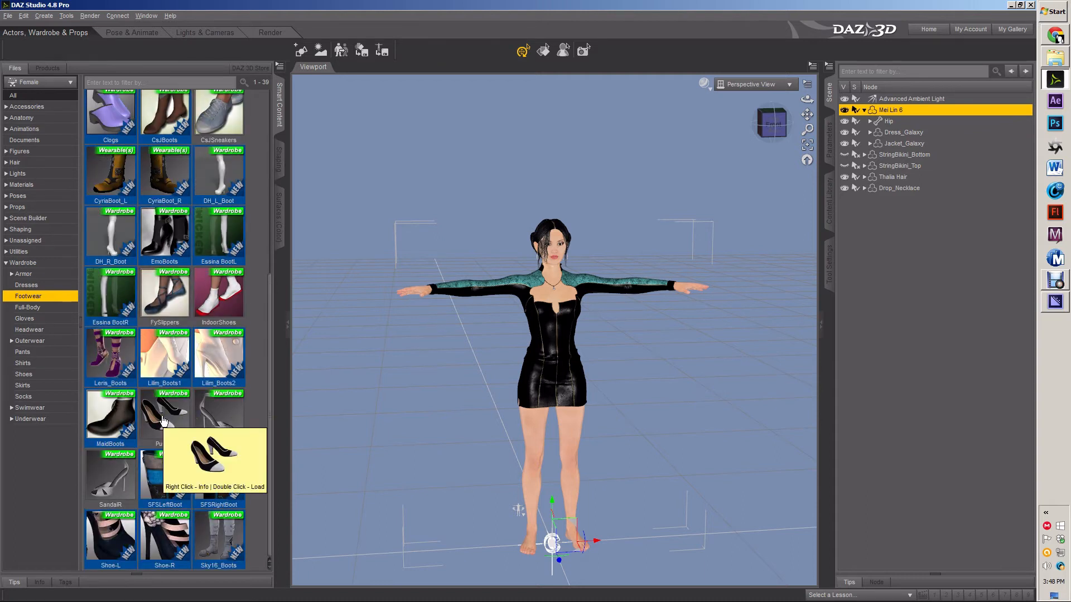
double_click(163, 417)
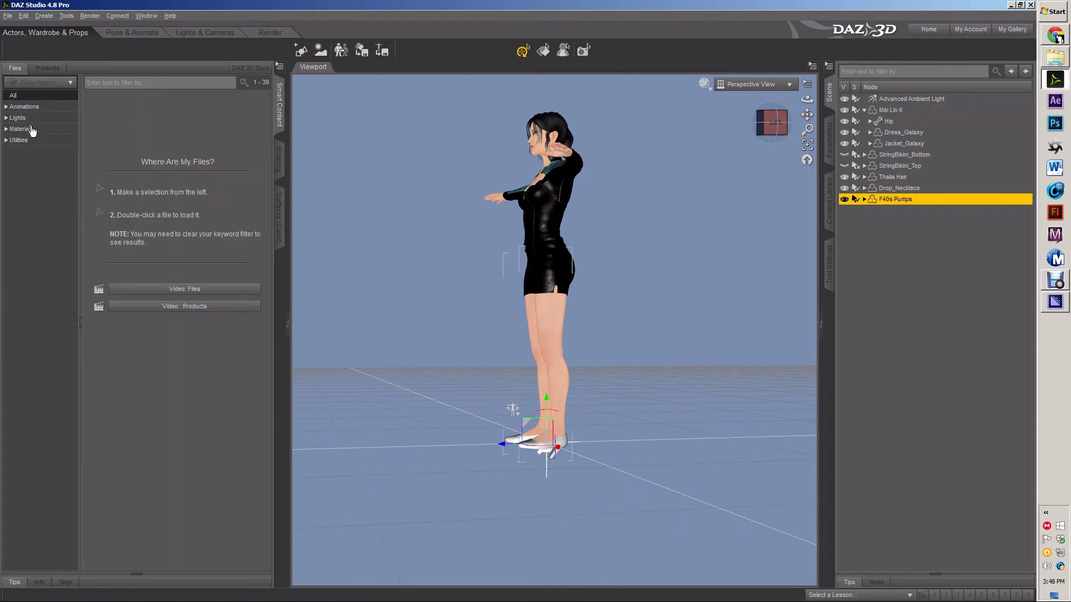
Apply the black-and-white Pumps Tx material to the pumps, then reselect Mei Lin 6.
click(21, 129)
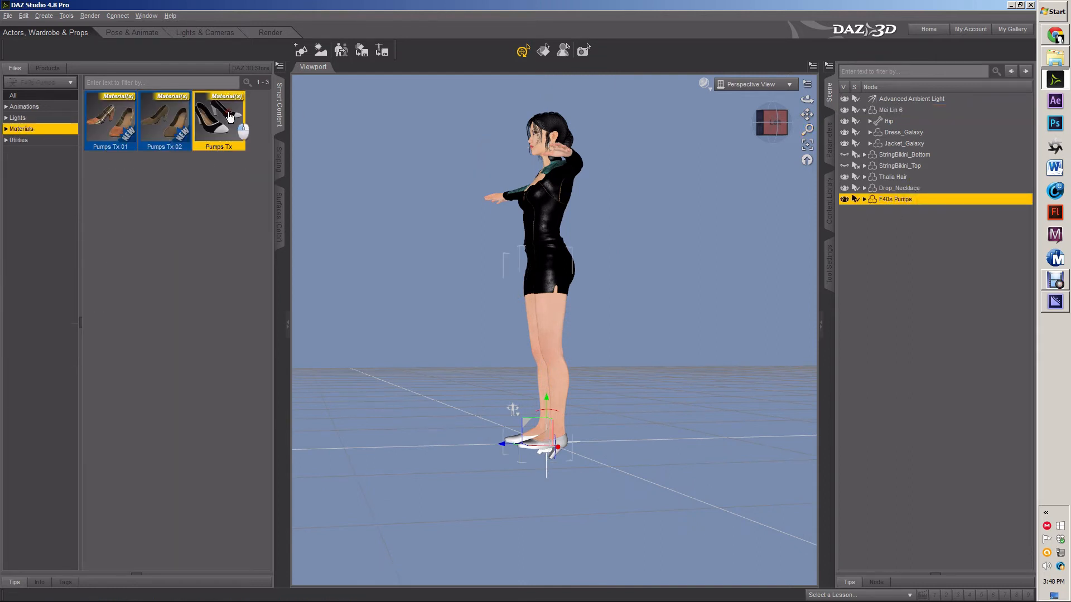
double_click(219, 116)
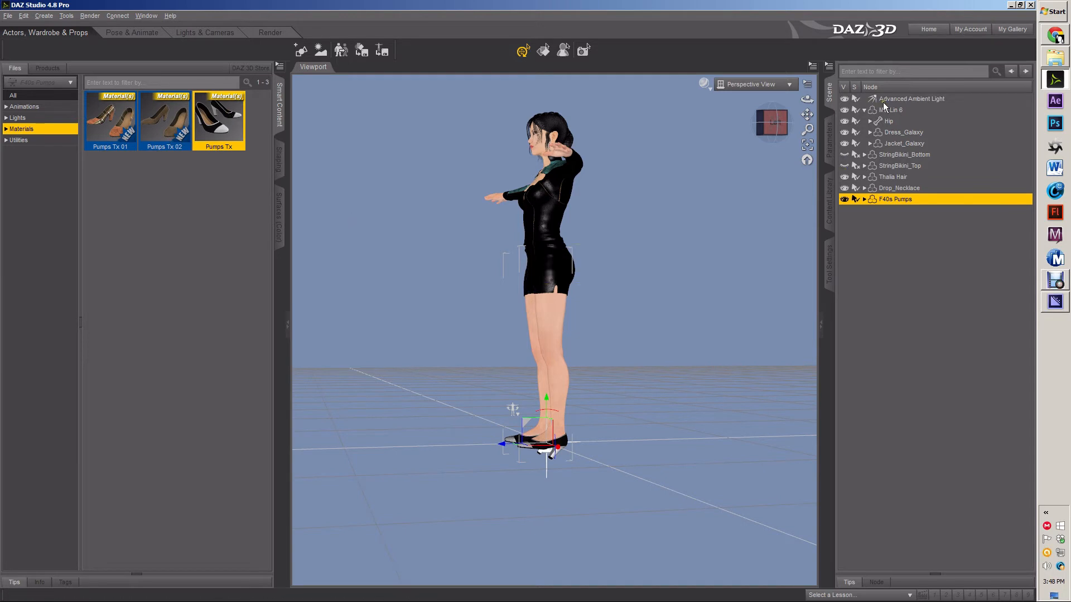
click(889, 110)
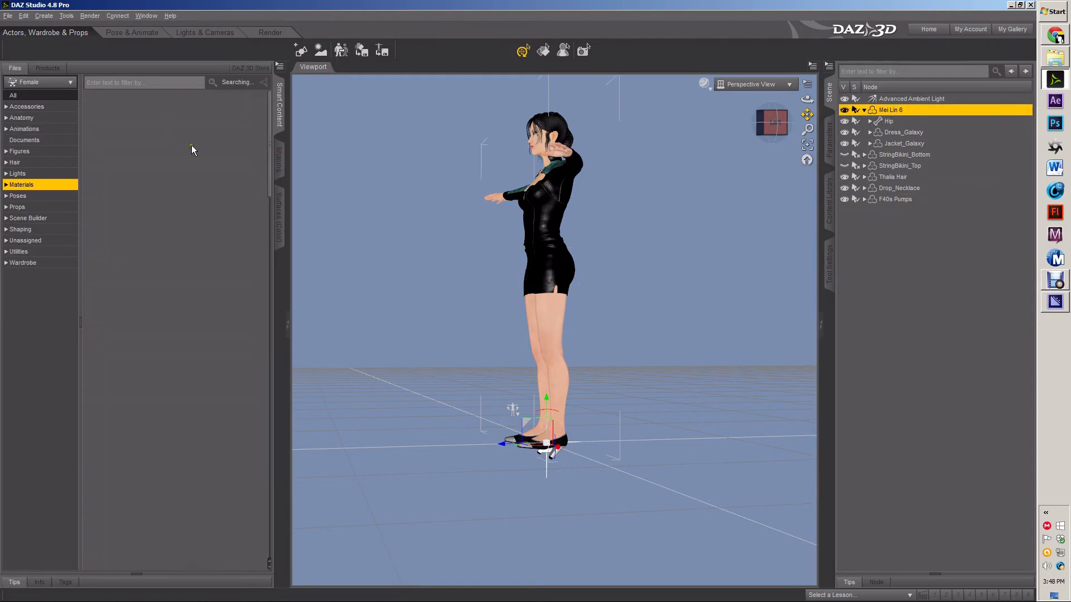
Try the Karate Roundhouse Kick Middle pose from Poses > By Function, accepting the limits warning.
click(22, 184)
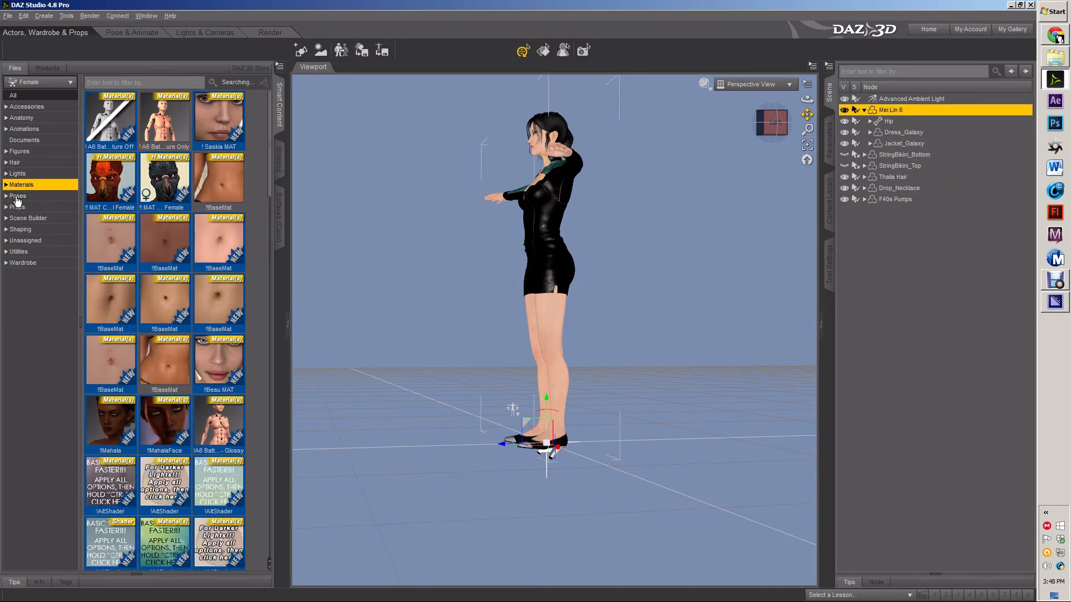
click(18, 196)
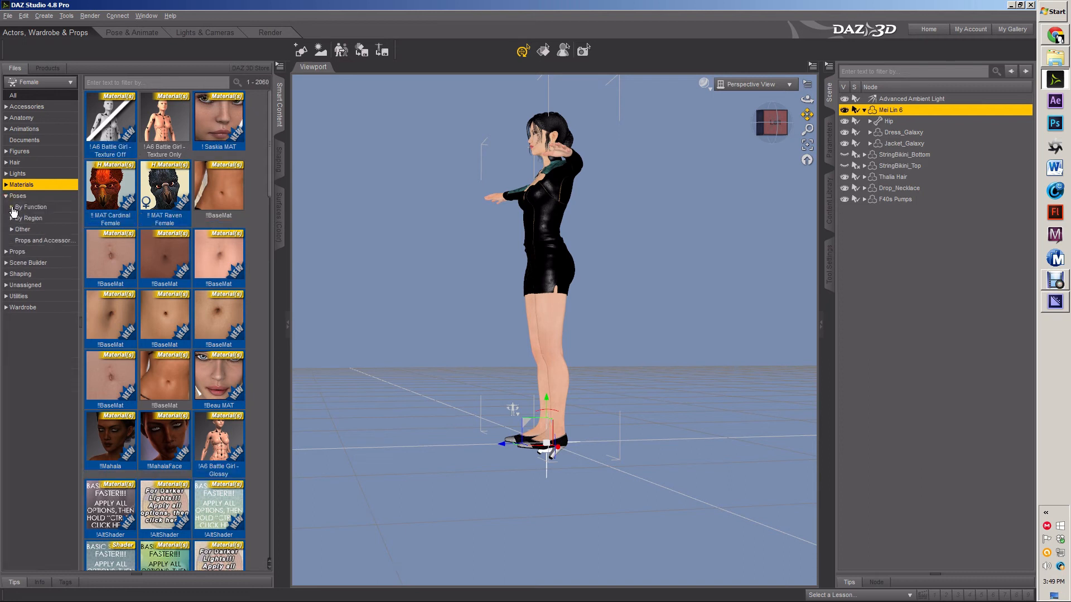
click(31, 207)
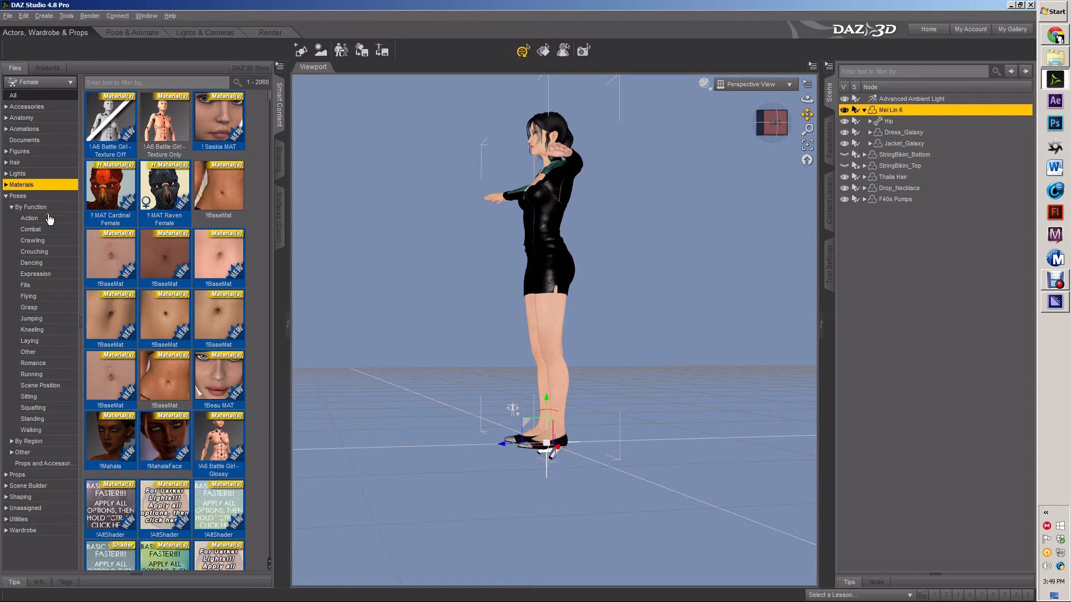
click(28, 218)
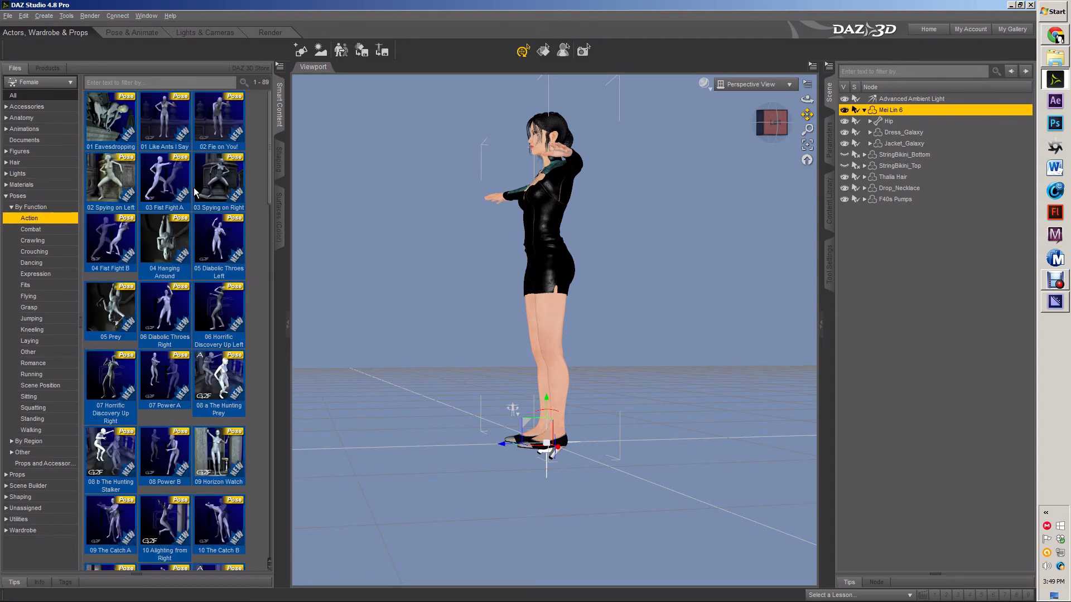
mouse_move(109, 219)
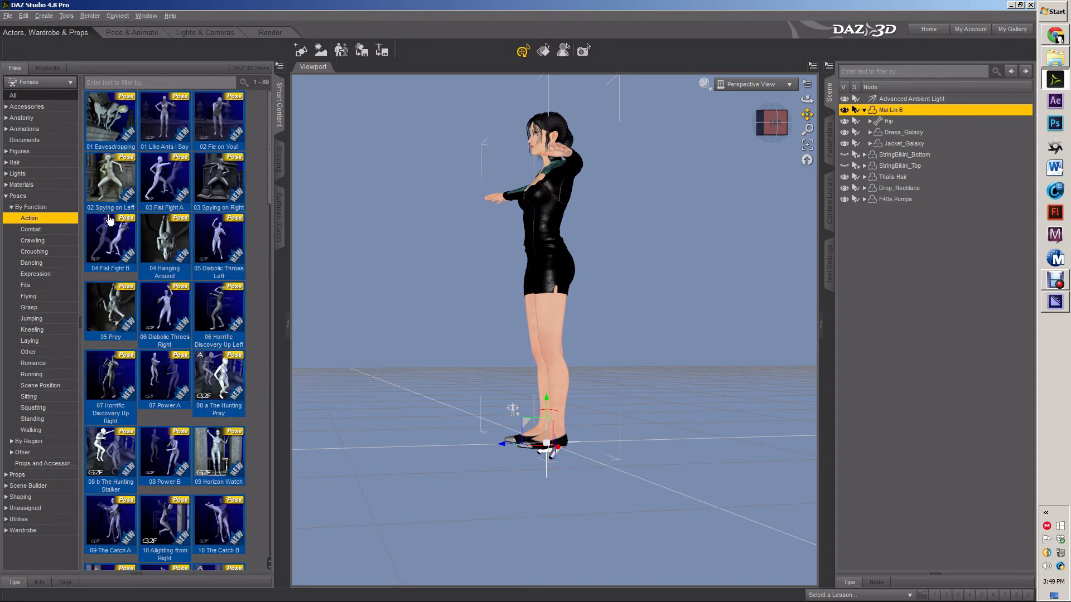
click(31, 228)
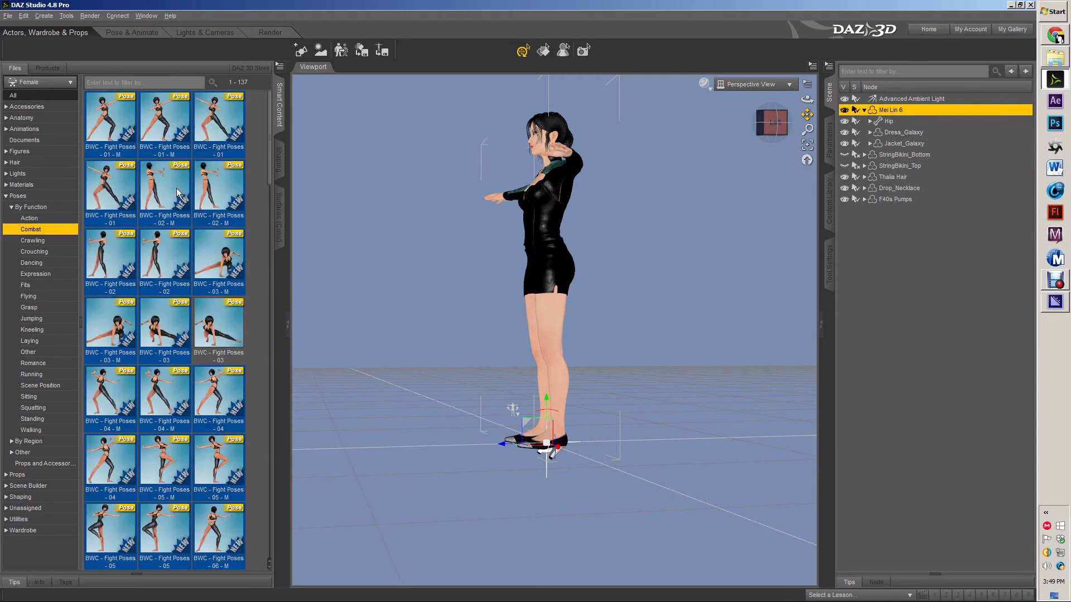
scroll(down, 3)
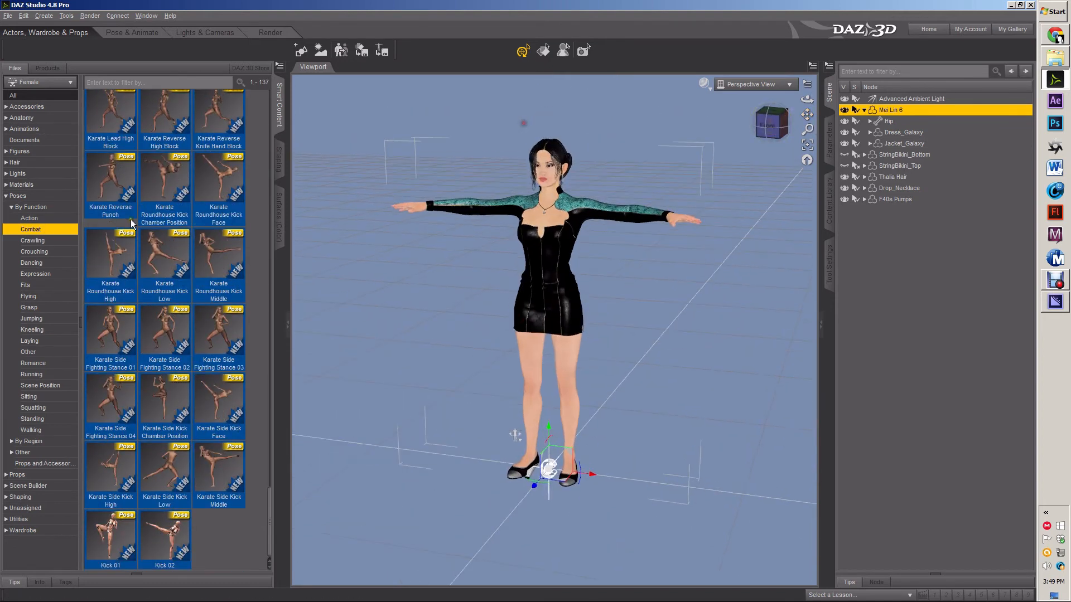
double_click(218, 253)
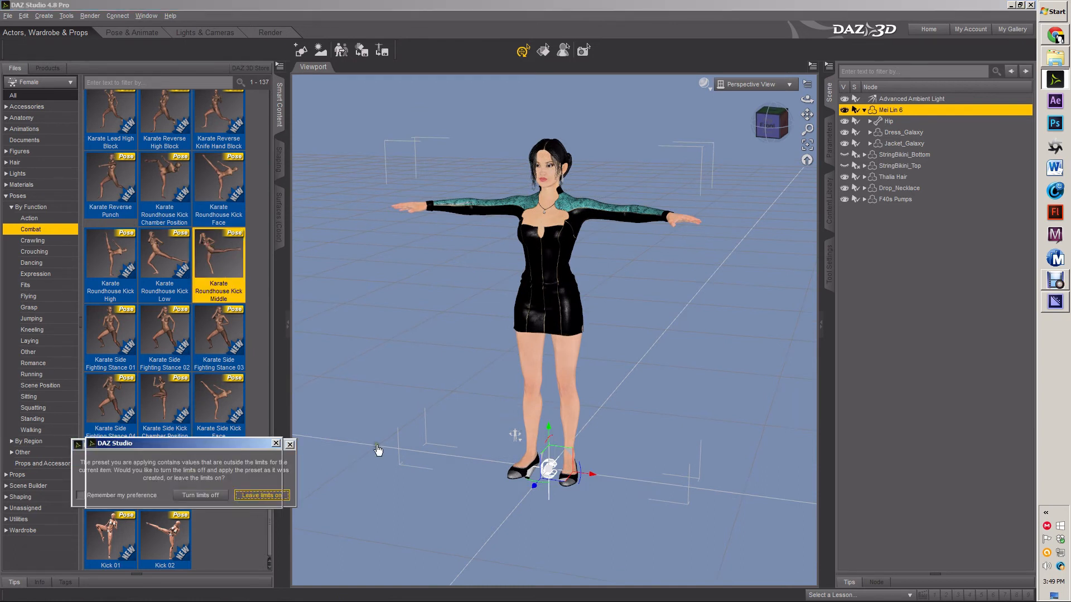
click(262, 496)
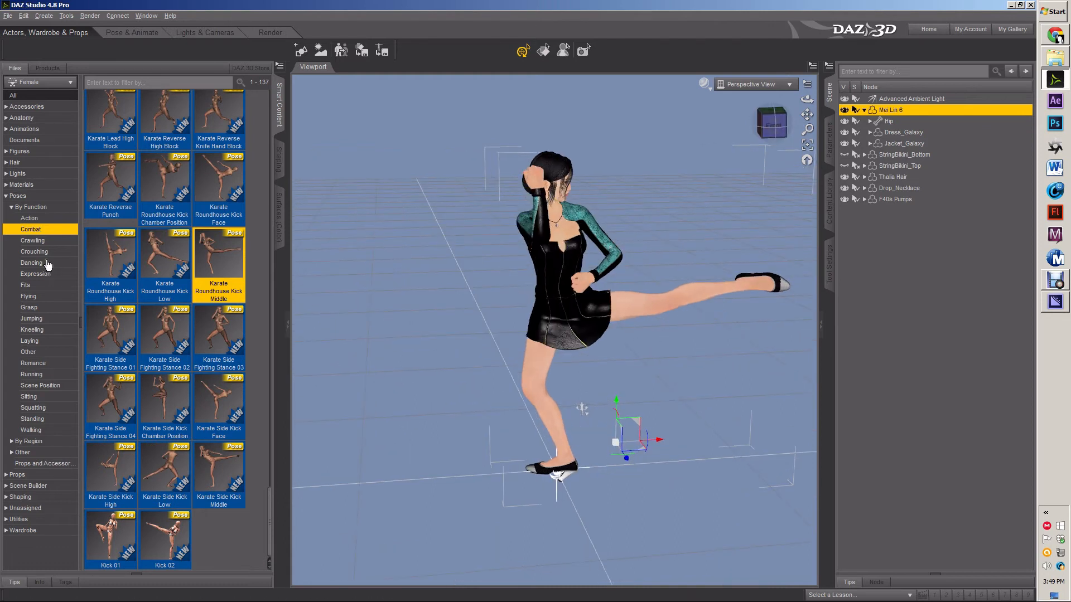
Try the Little Devil 15 M lying pose and the Josie Base 15 jumping pose.
click(32, 263)
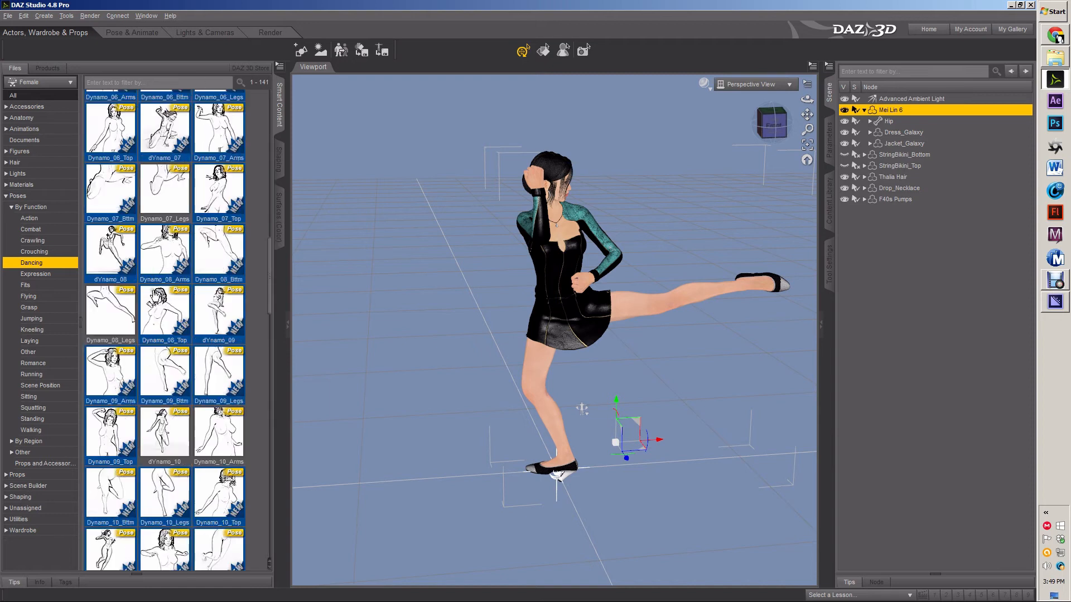
scroll(up, 3)
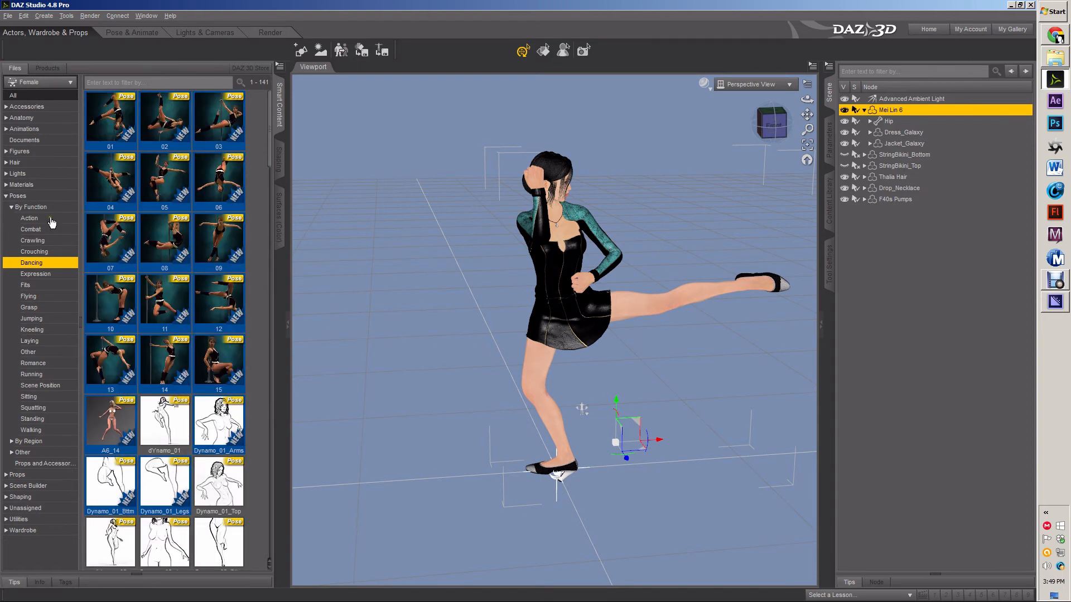
click(28, 218)
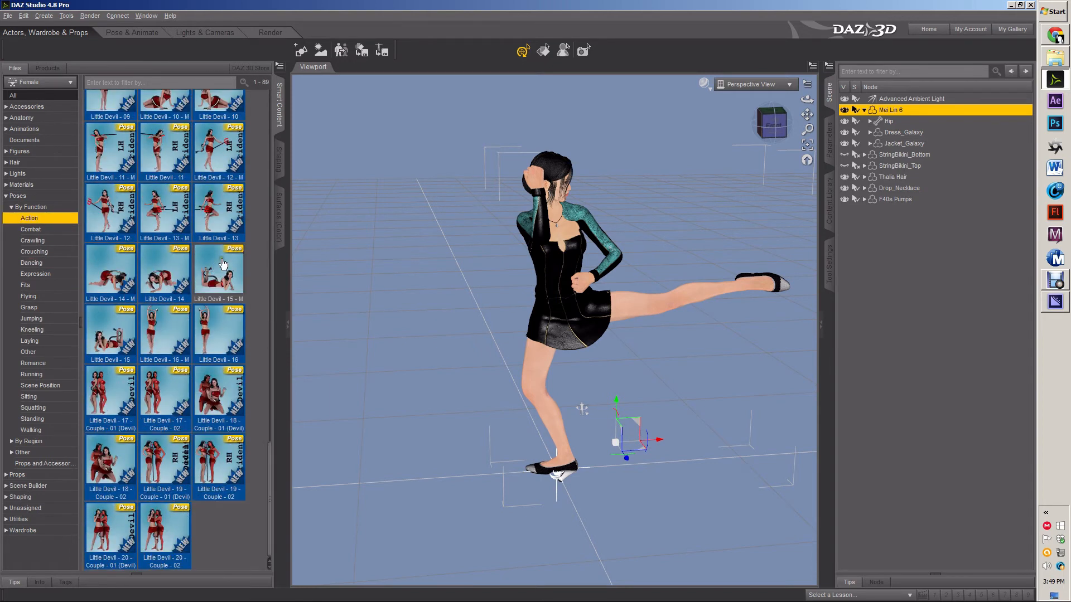
double_click(219, 271)
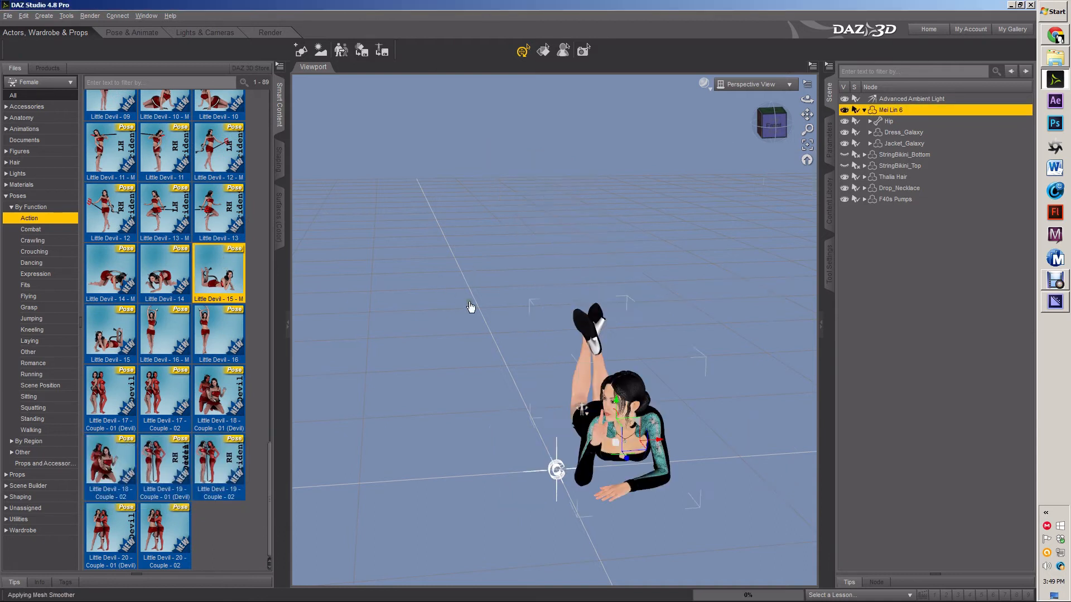
mouse_move(45, 243)
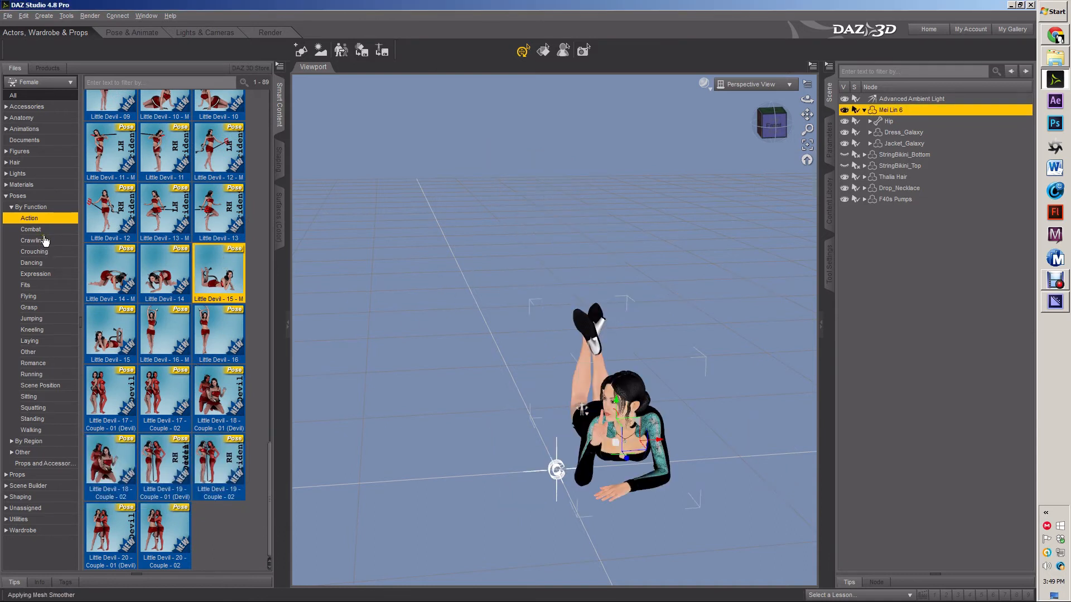
mouse_move(37, 331)
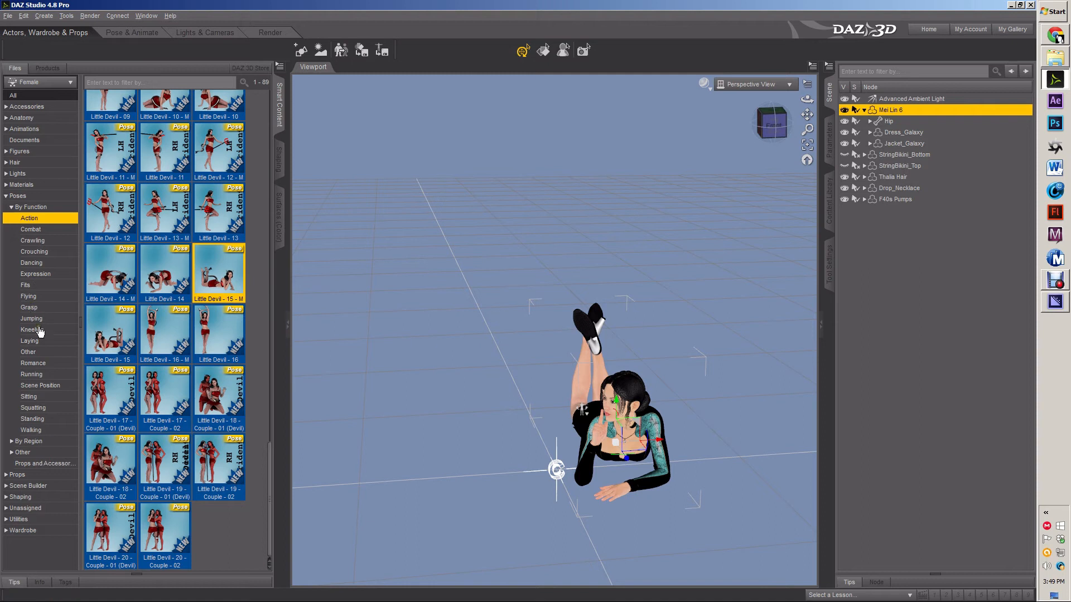
click(31, 318)
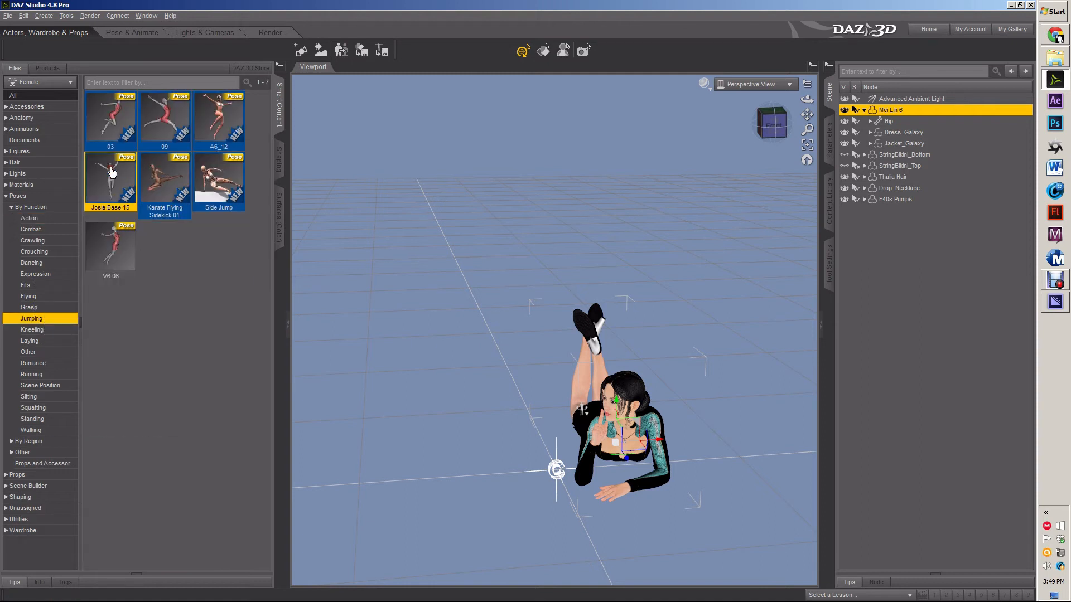
double_click(110, 179)
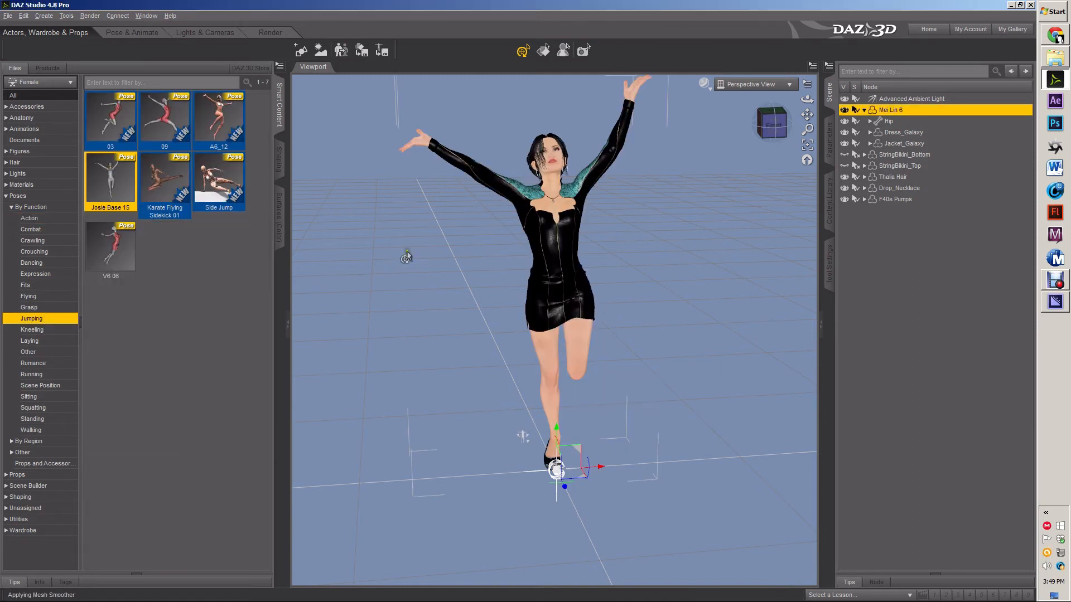
Try standing pose 04, then settle on the Walking_01 pose.
click(31, 419)
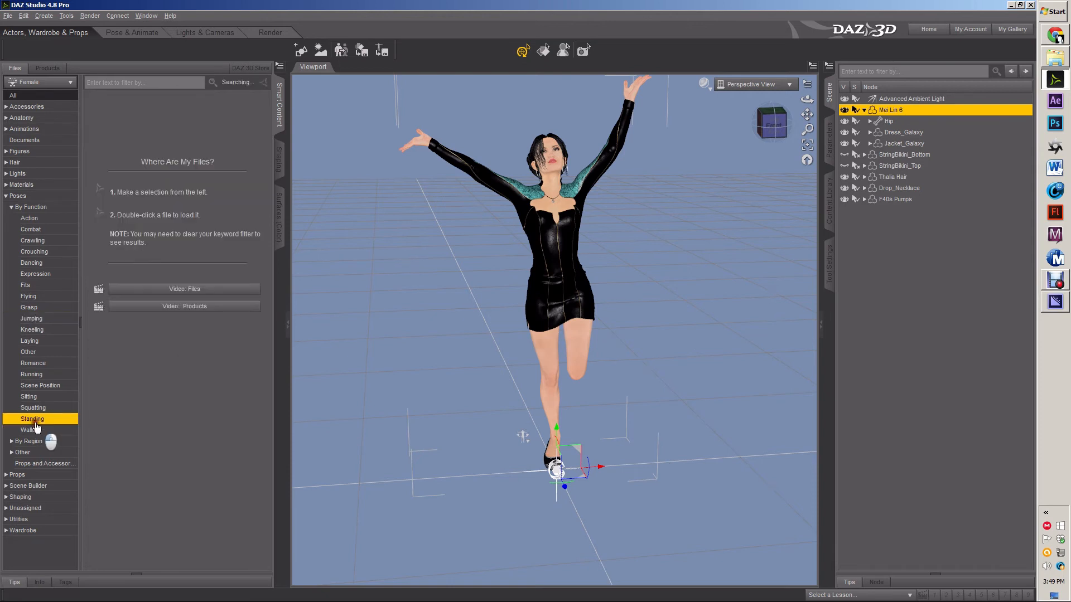
click(32, 418)
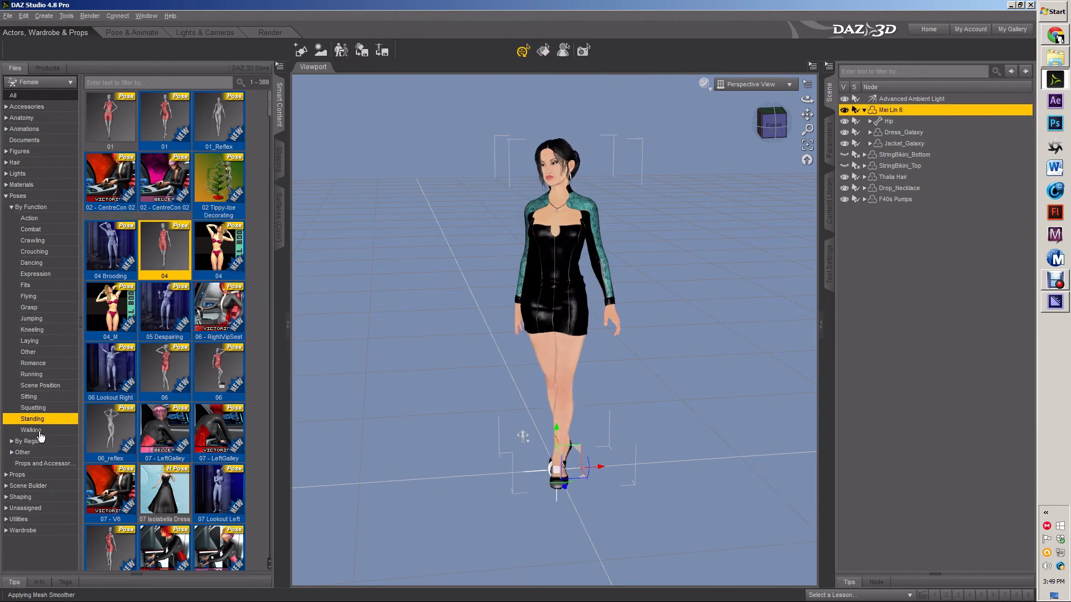
click(30, 429)
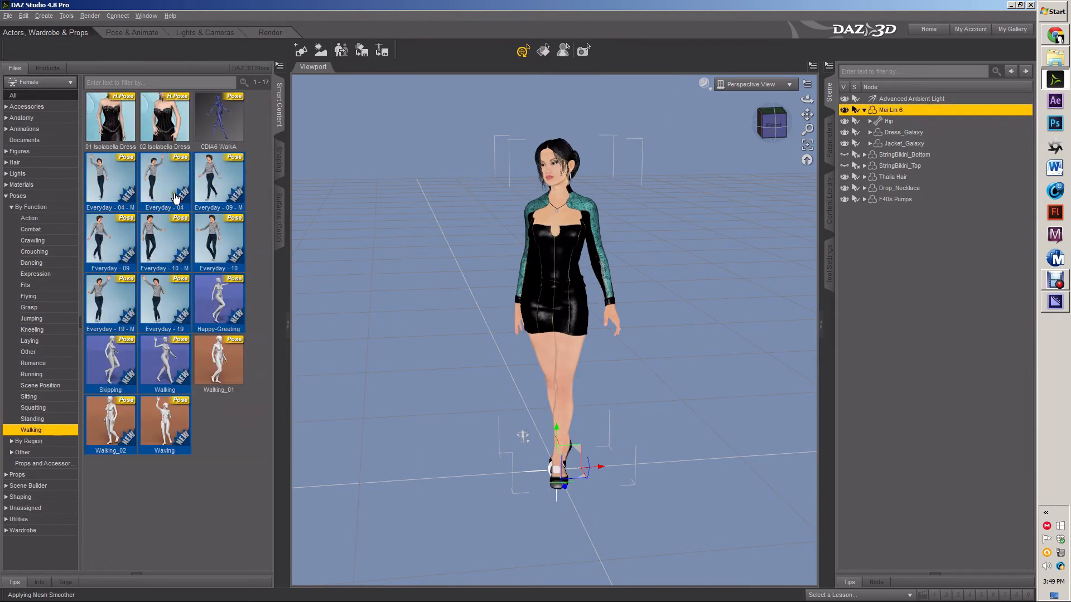
double_click(218, 362)
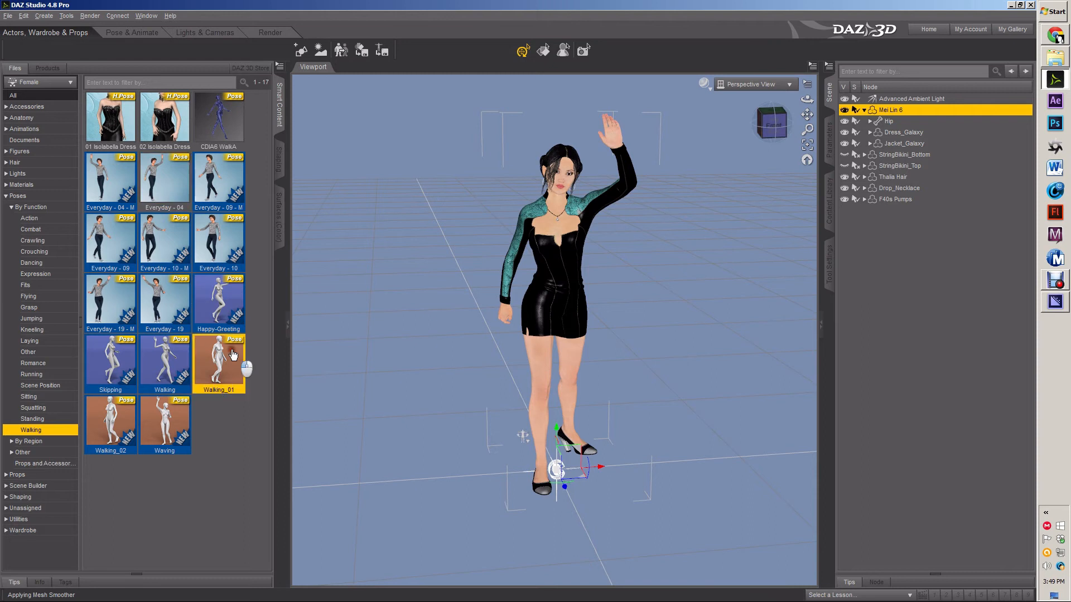
double_click(219, 360)
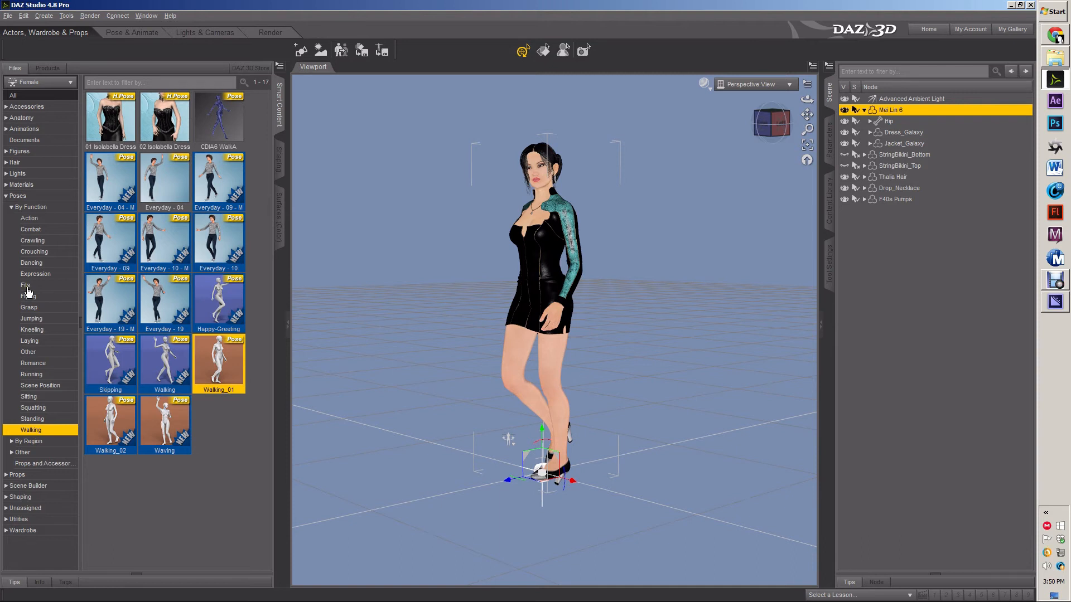
Apply Full Foot Pose from Poses > Fits, then pick Mei Lin 6's head.
click(27, 296)
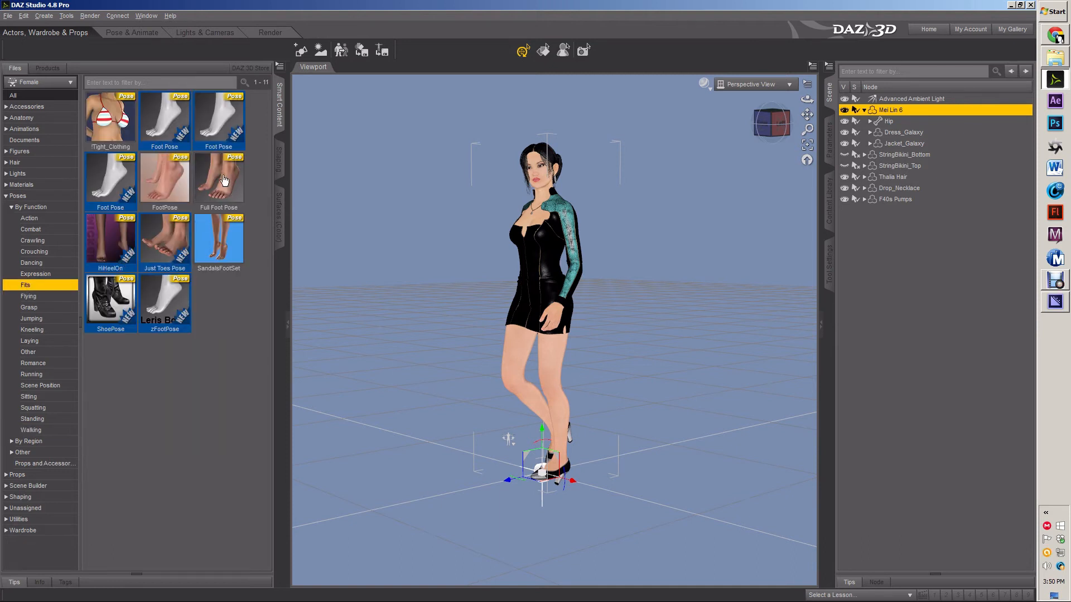
mouse_move(164, 239)
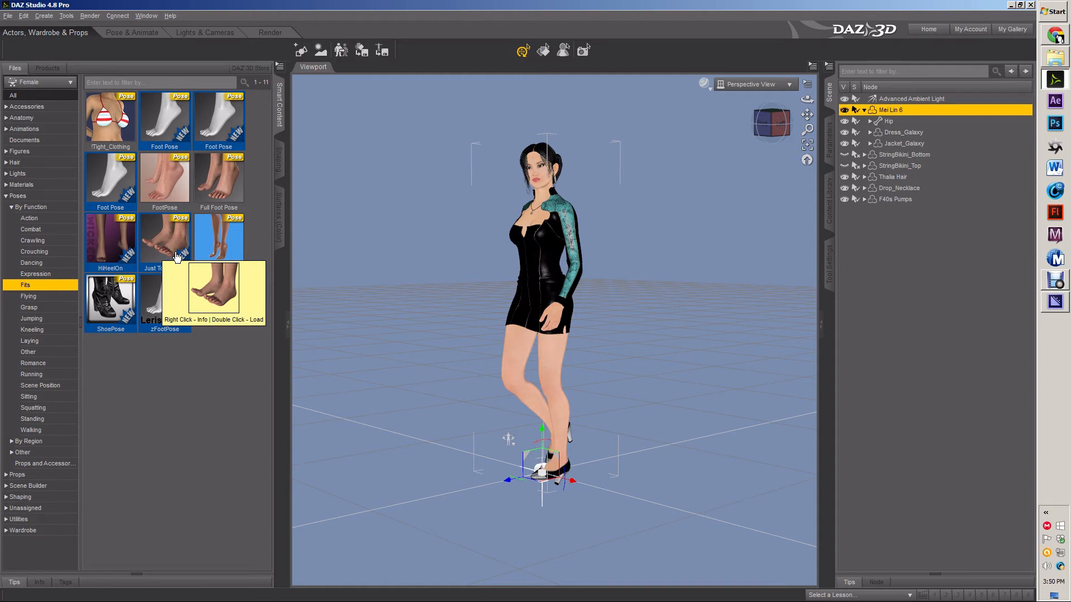
mouse_move(218, 176)
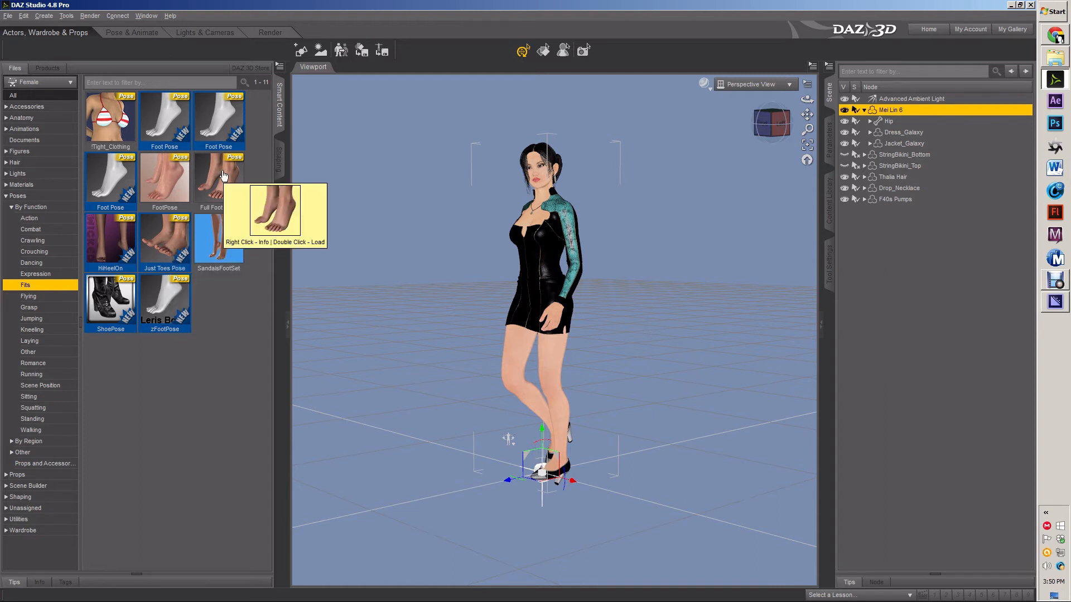
double_click(219, 178)
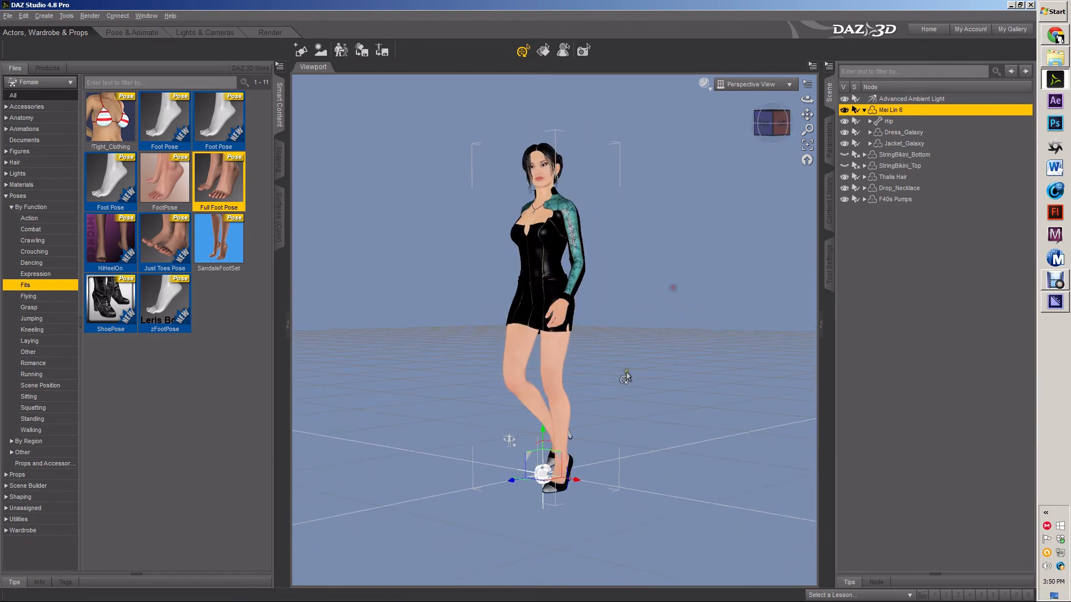
click(18, 196)
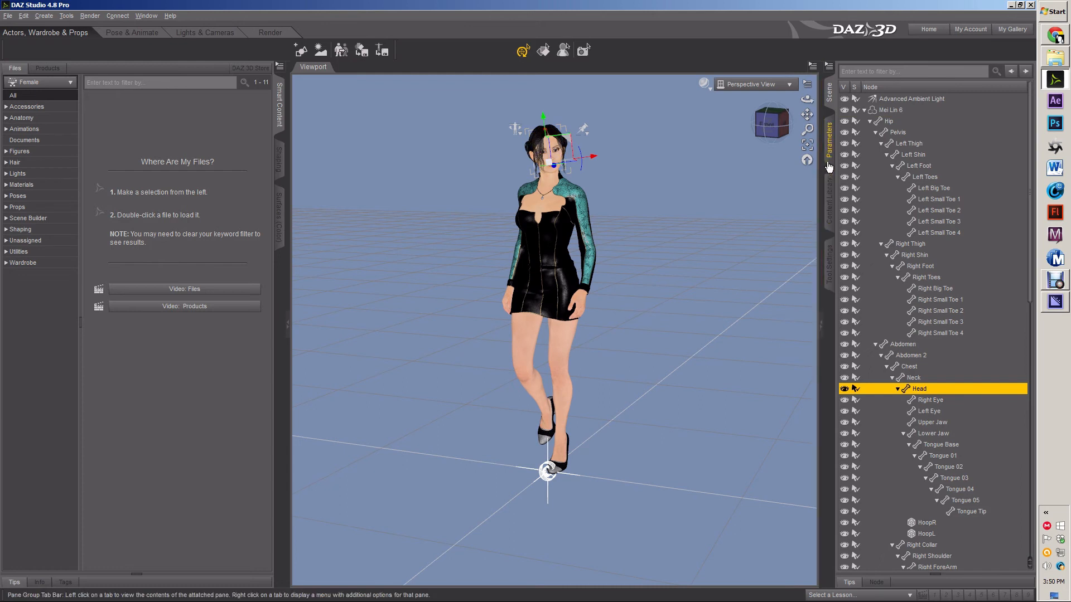
mouse_move(830, 196)
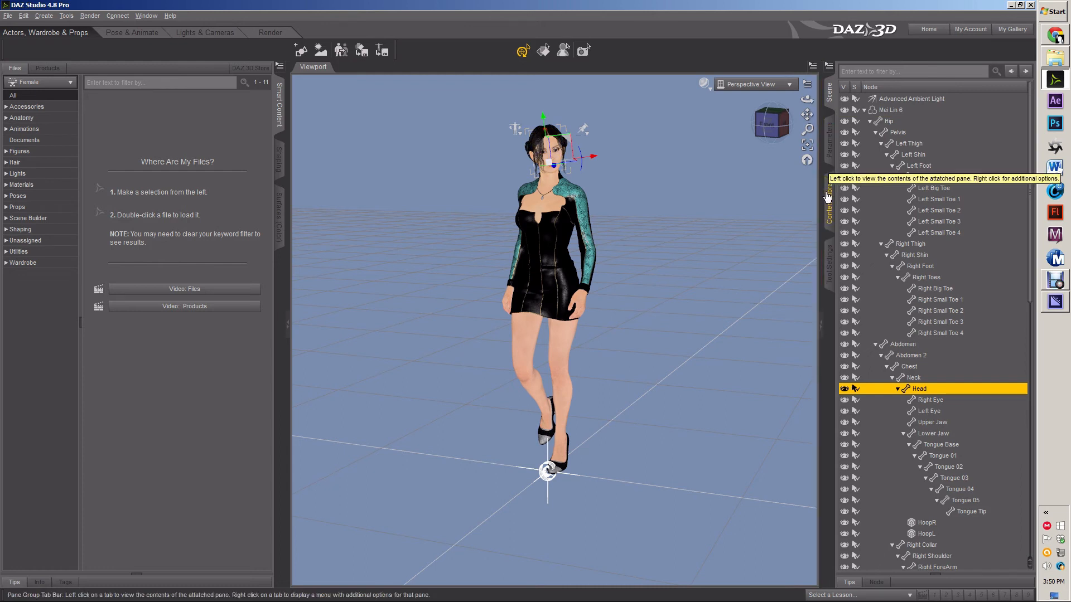
mouse_move(828, 150)
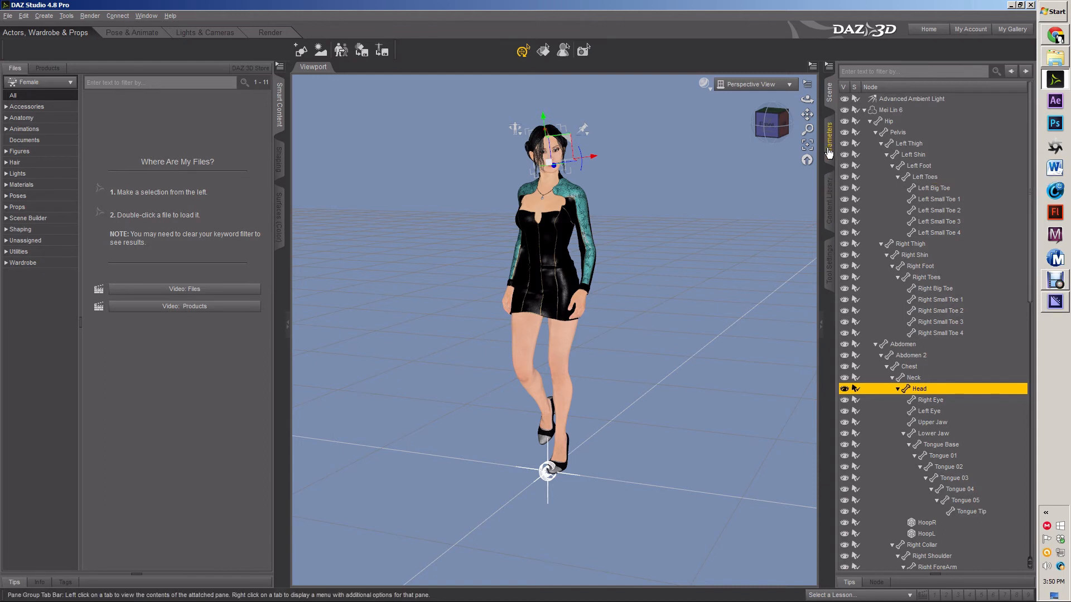
Expand the head's Pose Controls > Expressions sliders in Parameters and scroll toward Interest 1.
click(828, 133)
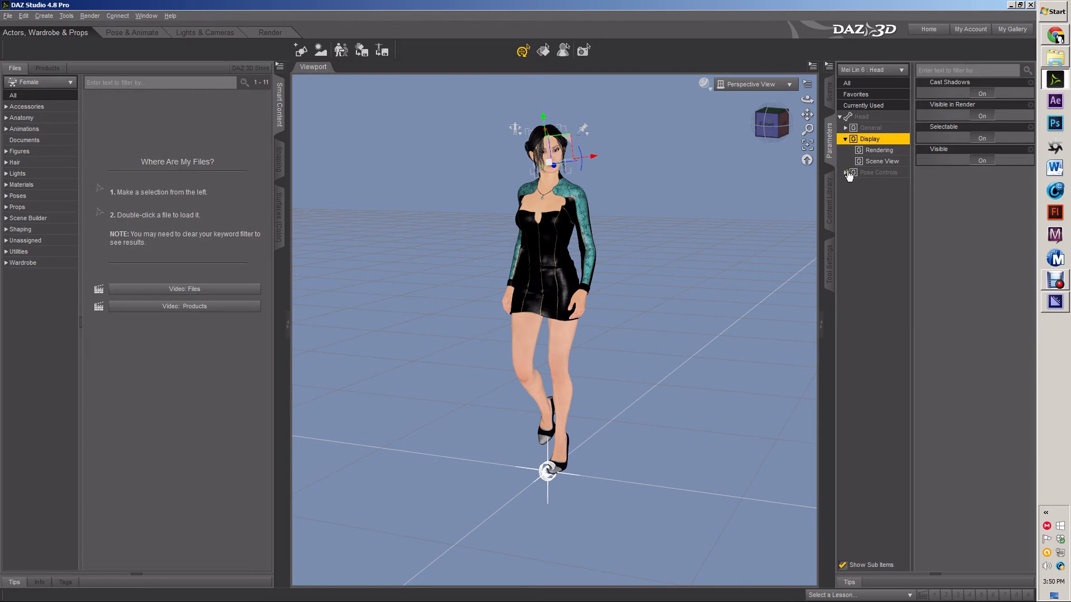
click(845, 172)
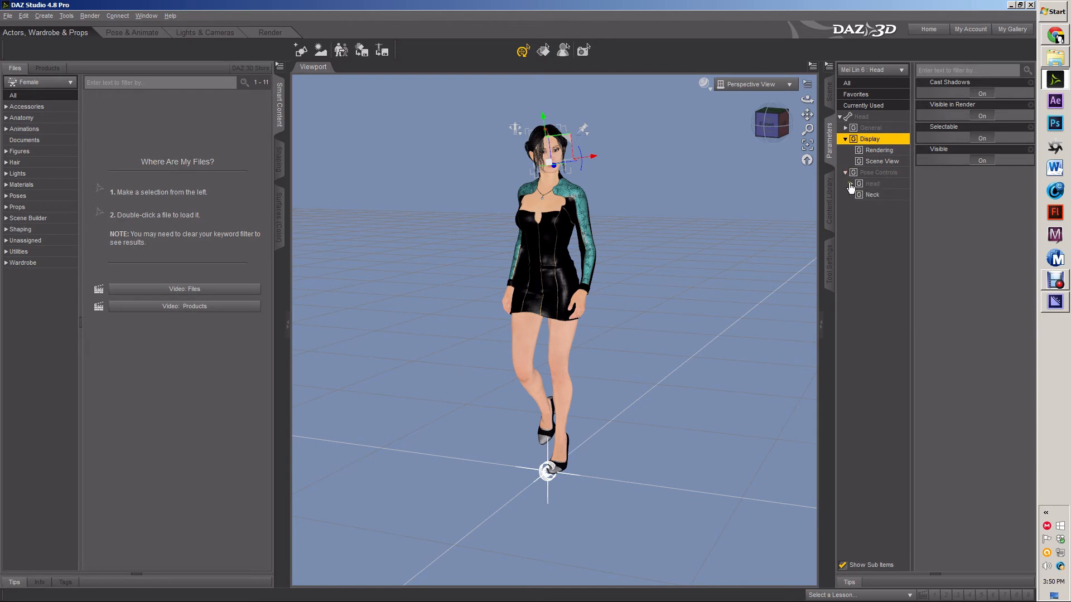
click(851, 183)
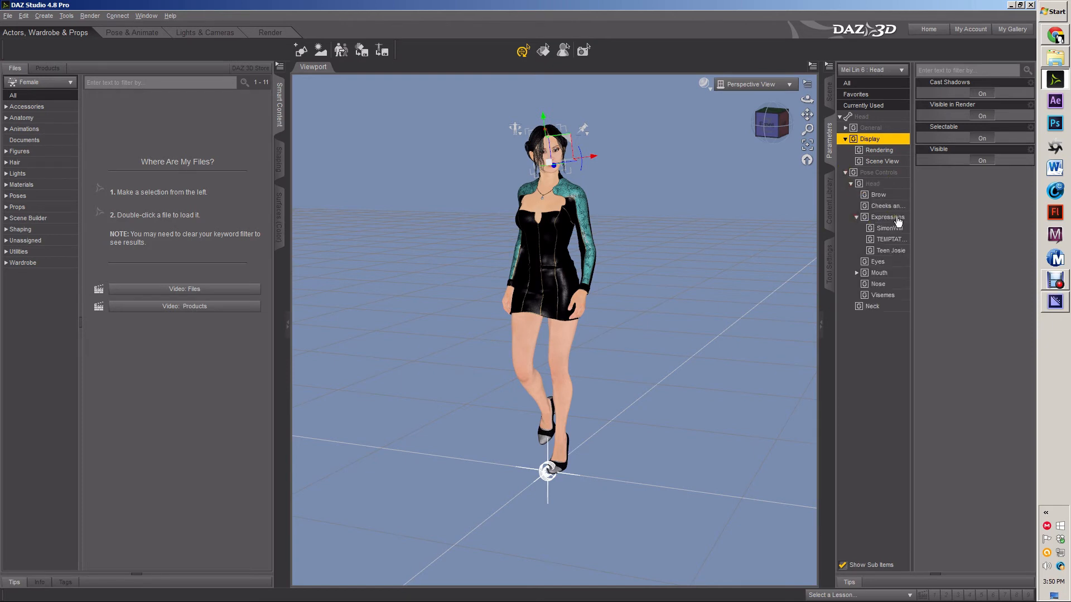
click(887, 217)
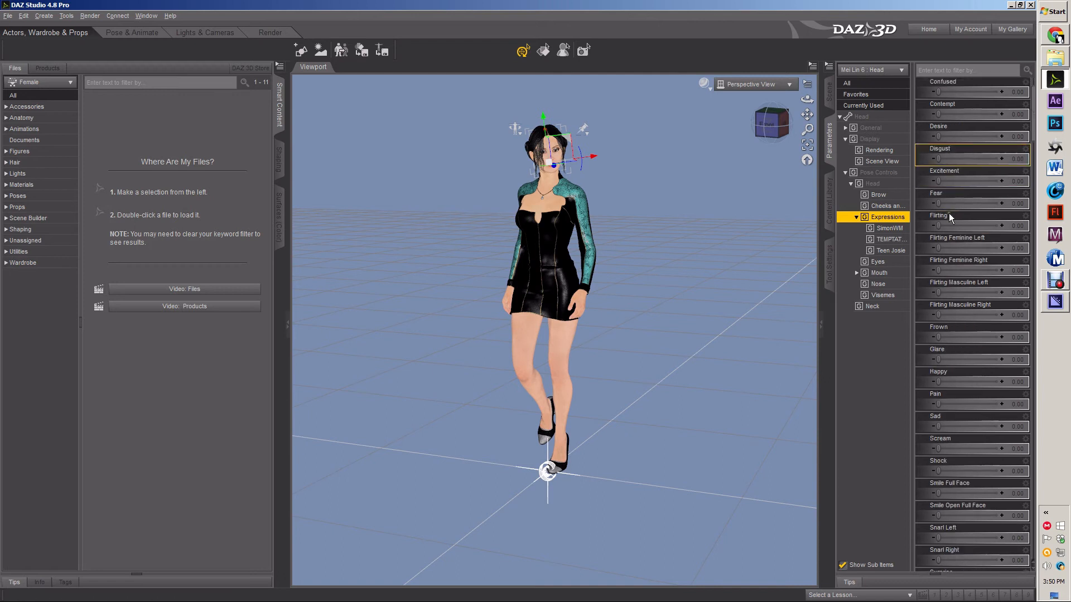
scroll(down, 3)
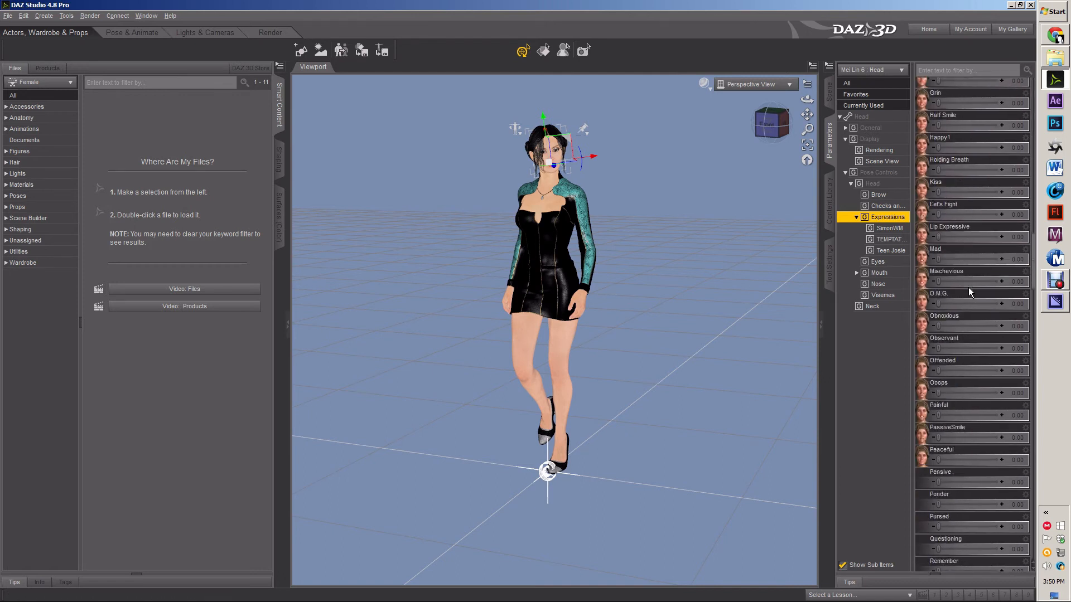
scroll(down, 3)
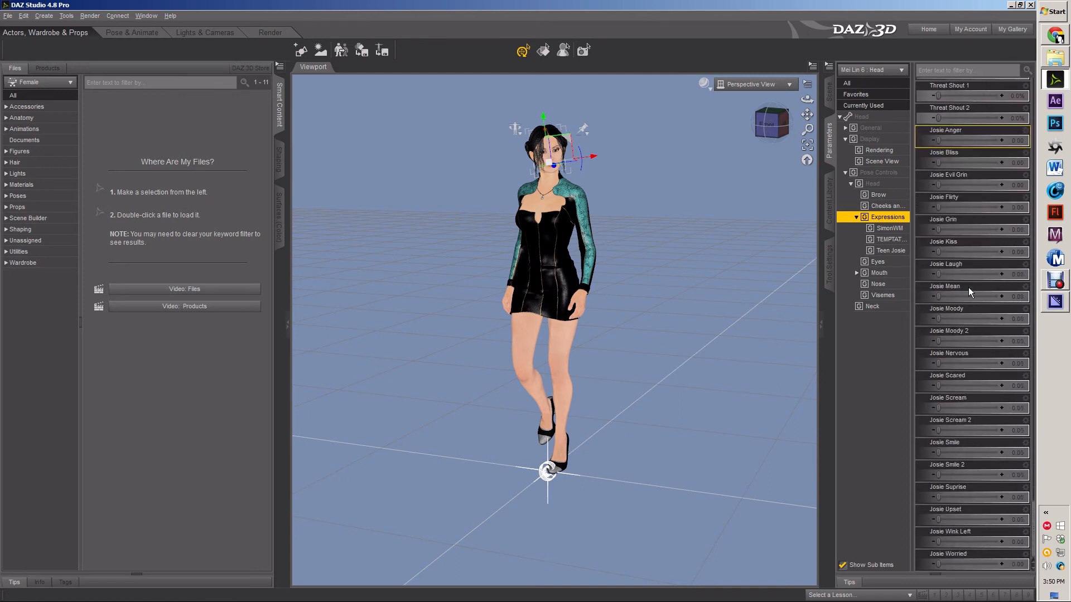
scroll(down, 3)
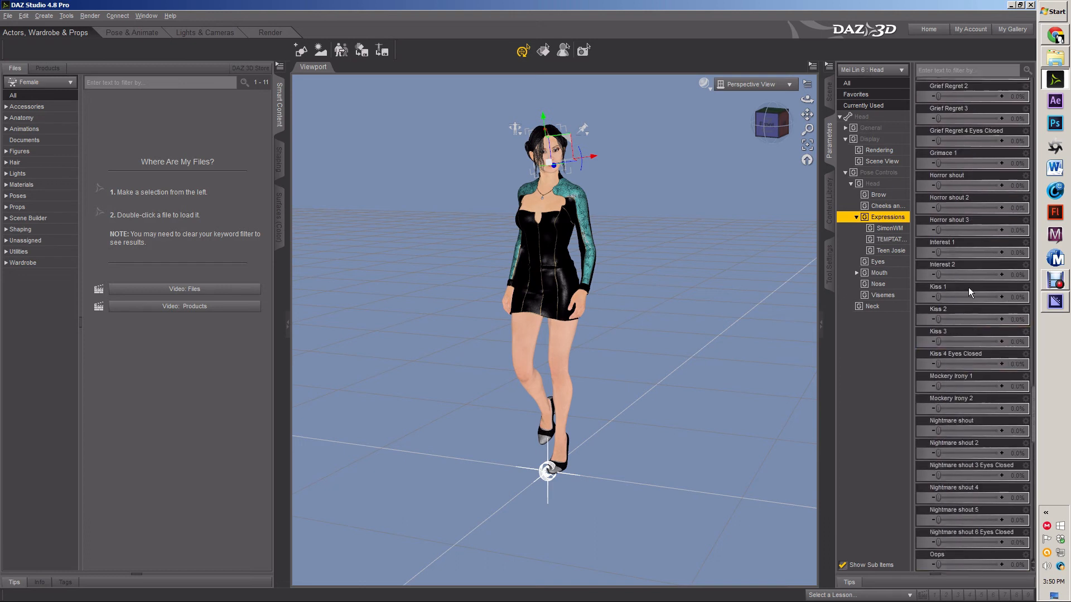
scroll(down, 3)
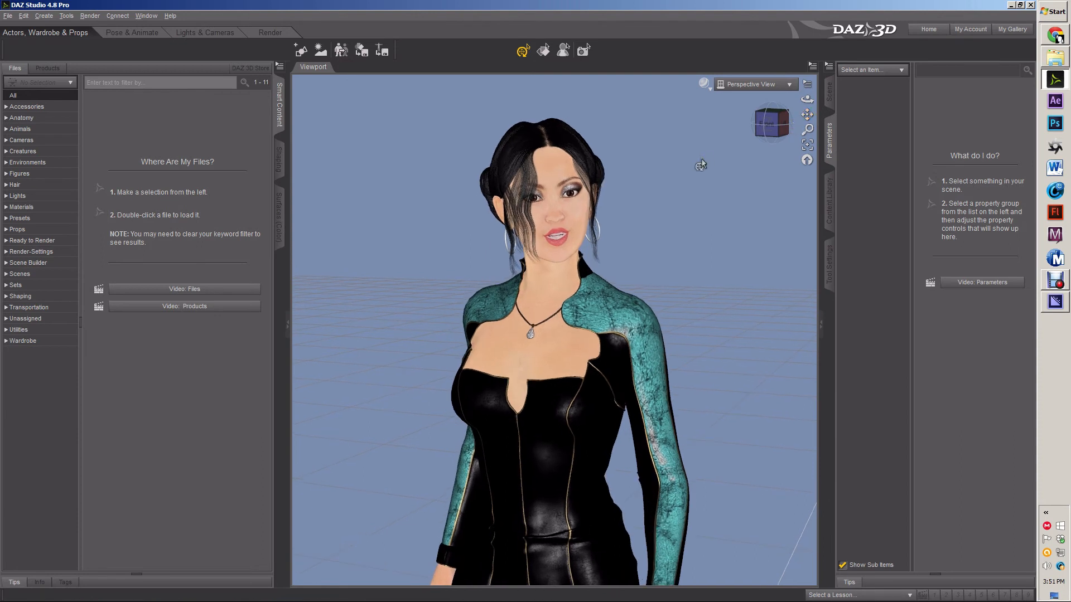
Pick the head with the Region Navigator, then widen the selection up to the whole Mei Lin 6 actor.
click(563, 49)
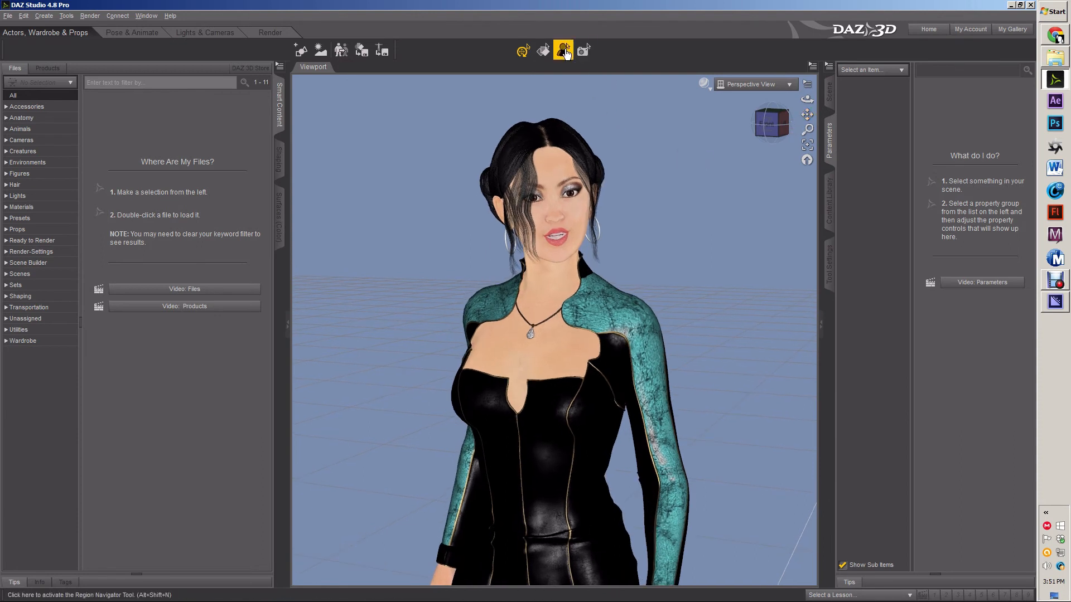
mouse_move(563, 49)
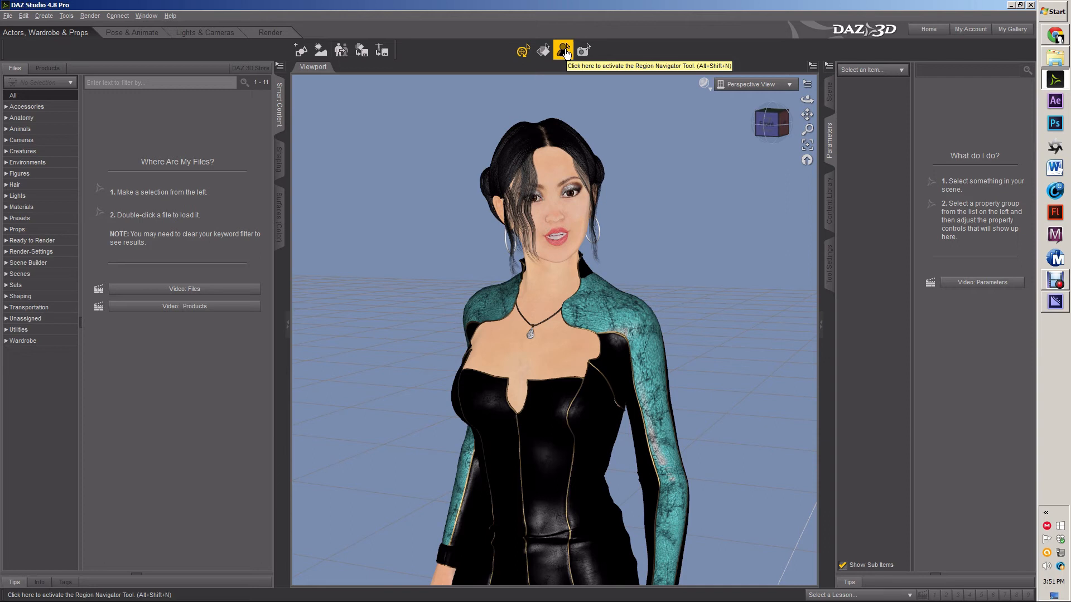
click(564, 49)
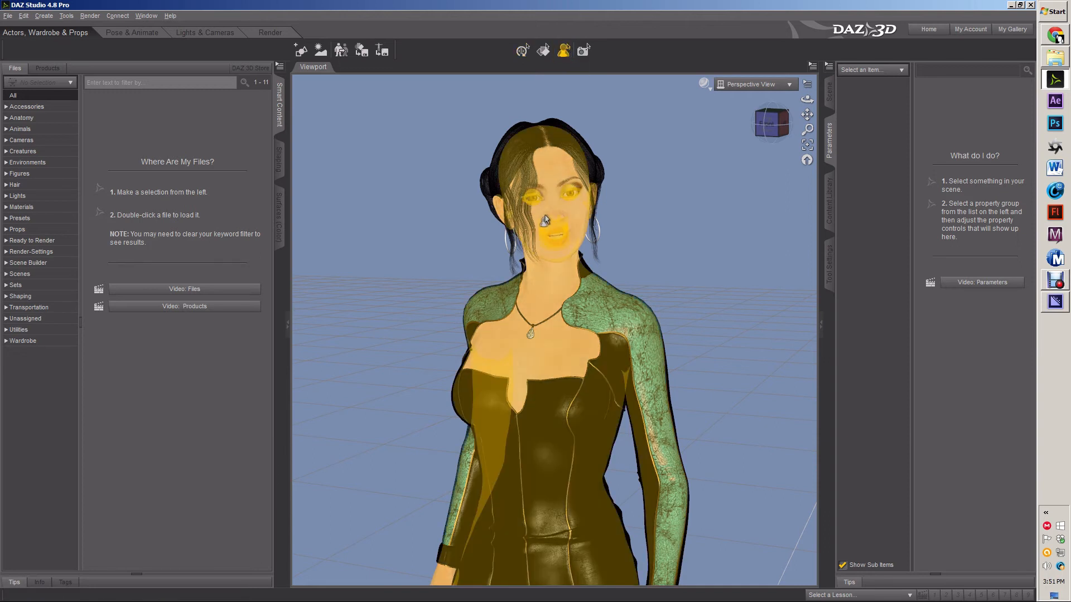
click(532, 205)
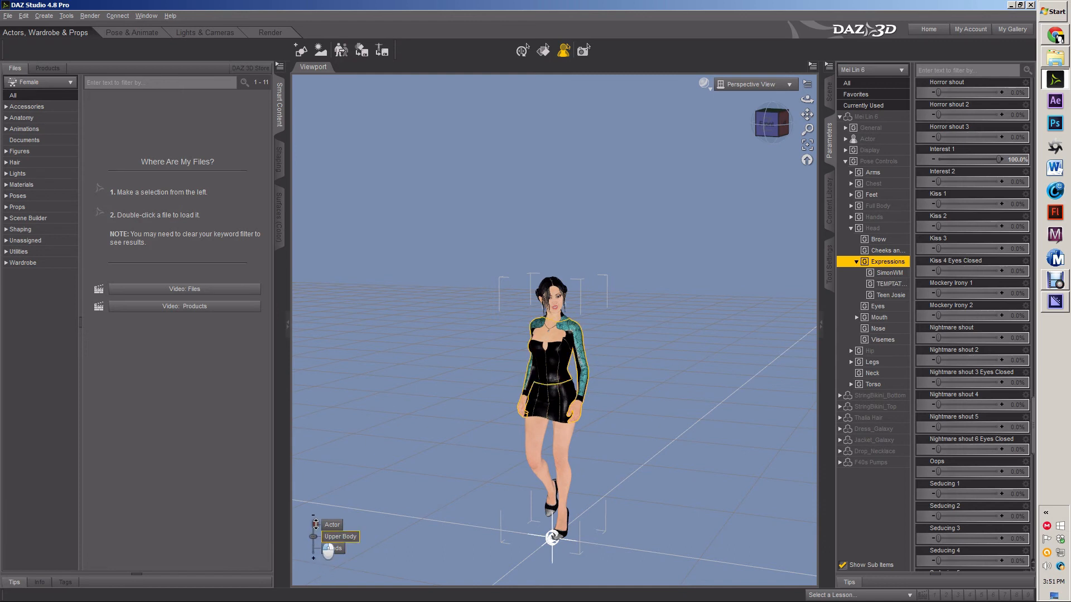
click(830, 87)
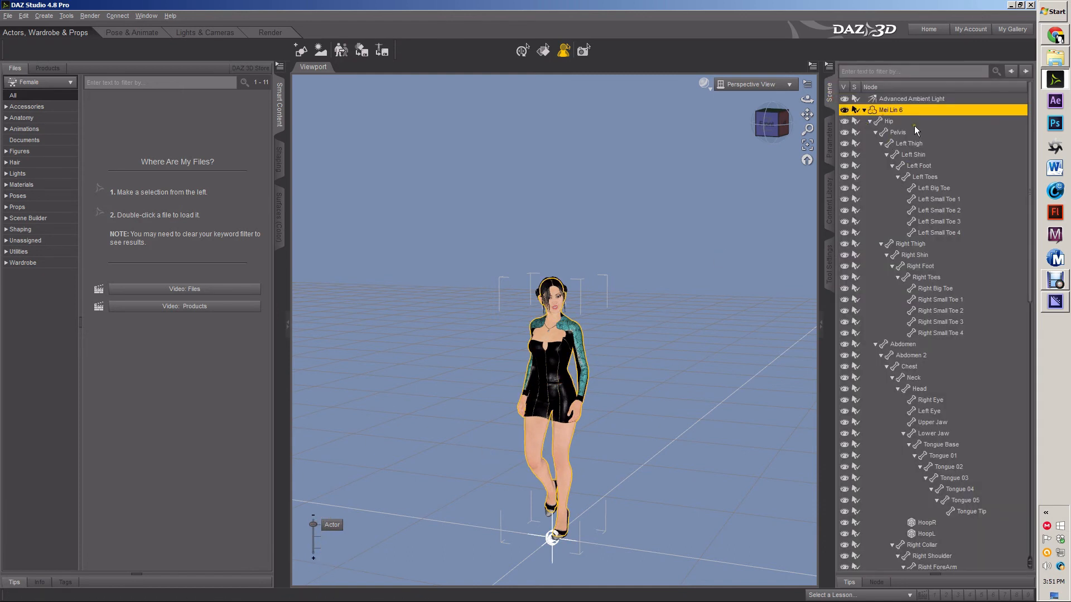
scroll(down, 3)
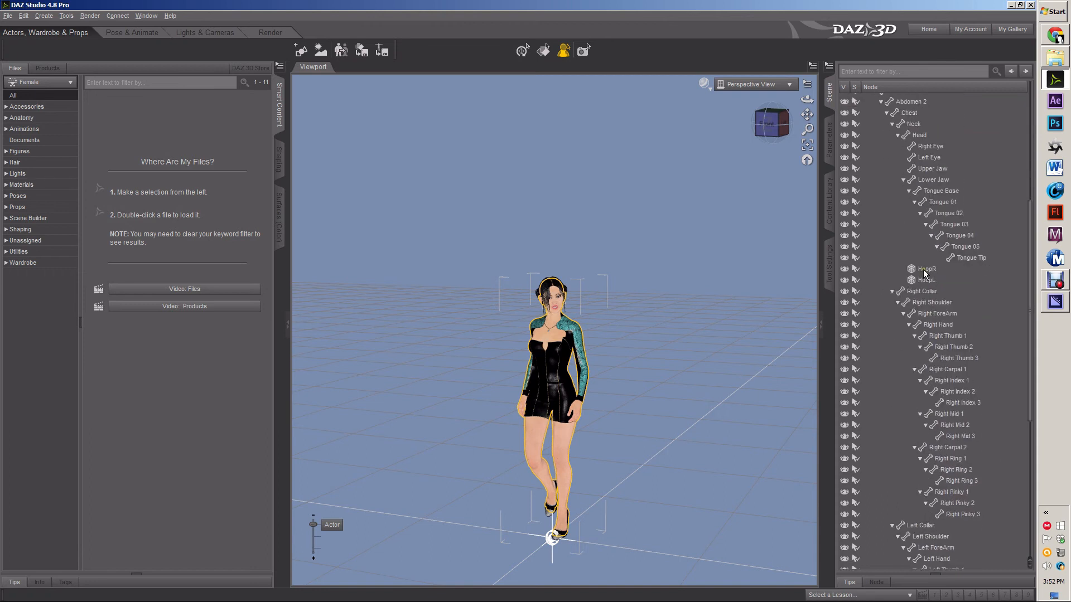
scroll(down, 3)
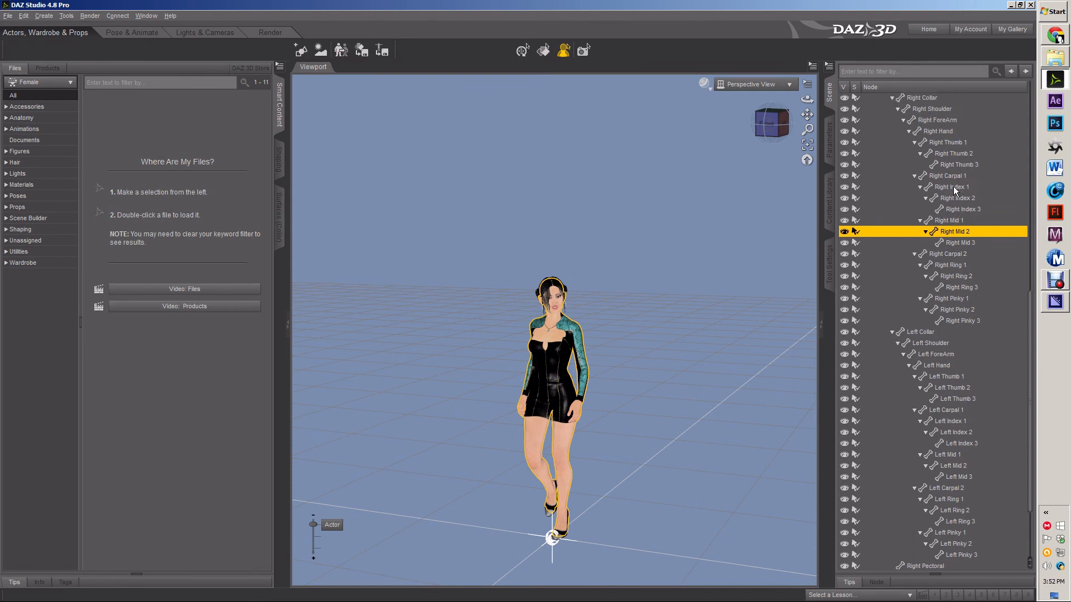
click(938, 133)
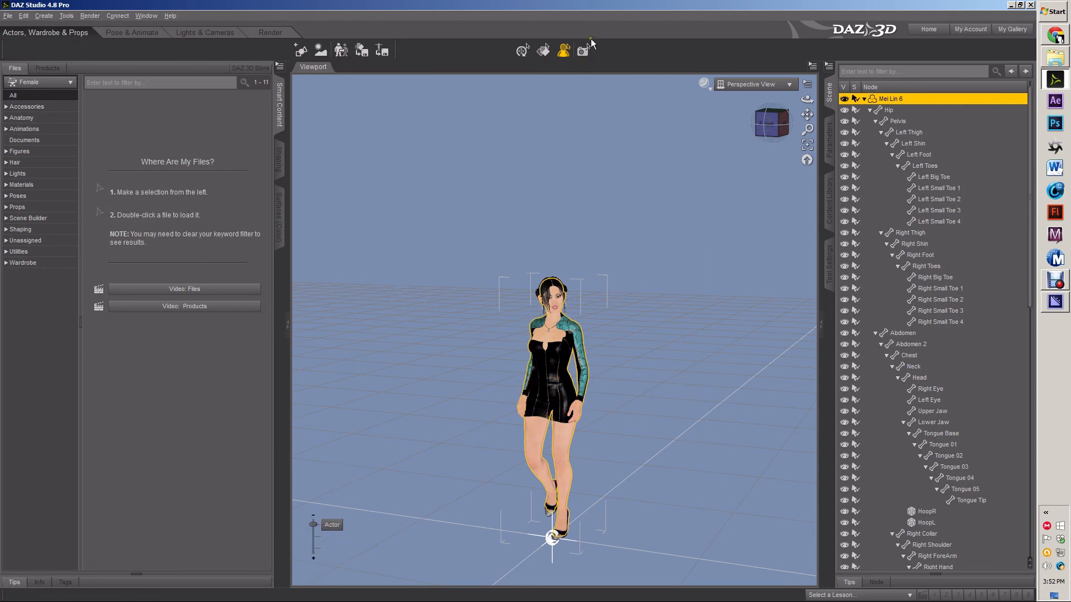
Spot-render the area around the standing Mei Lin 6 and orbit to see her head in profile.
click(582, 49)
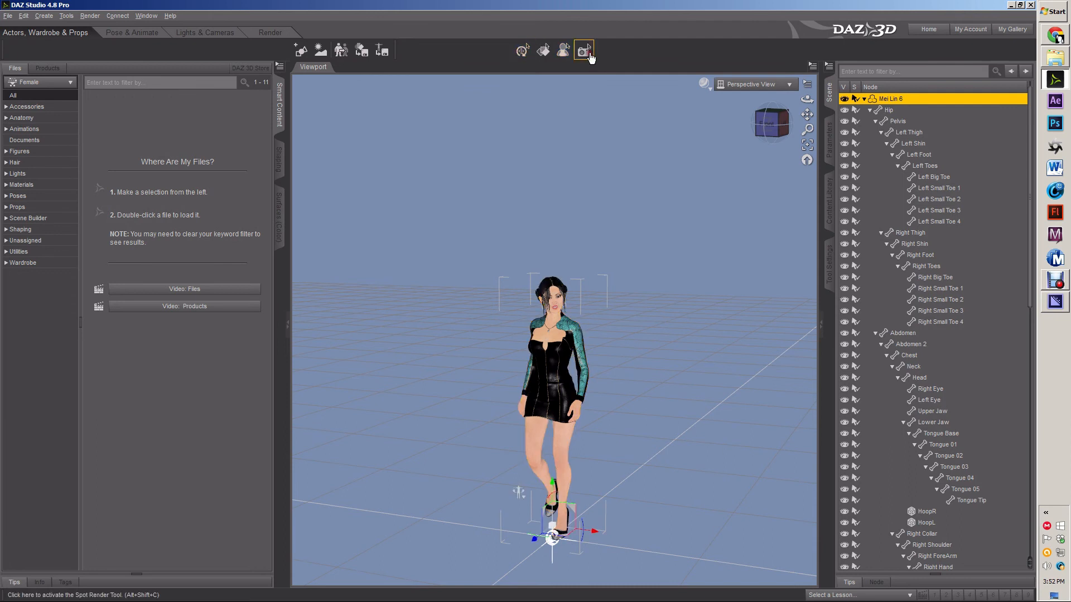
click(584, 49)
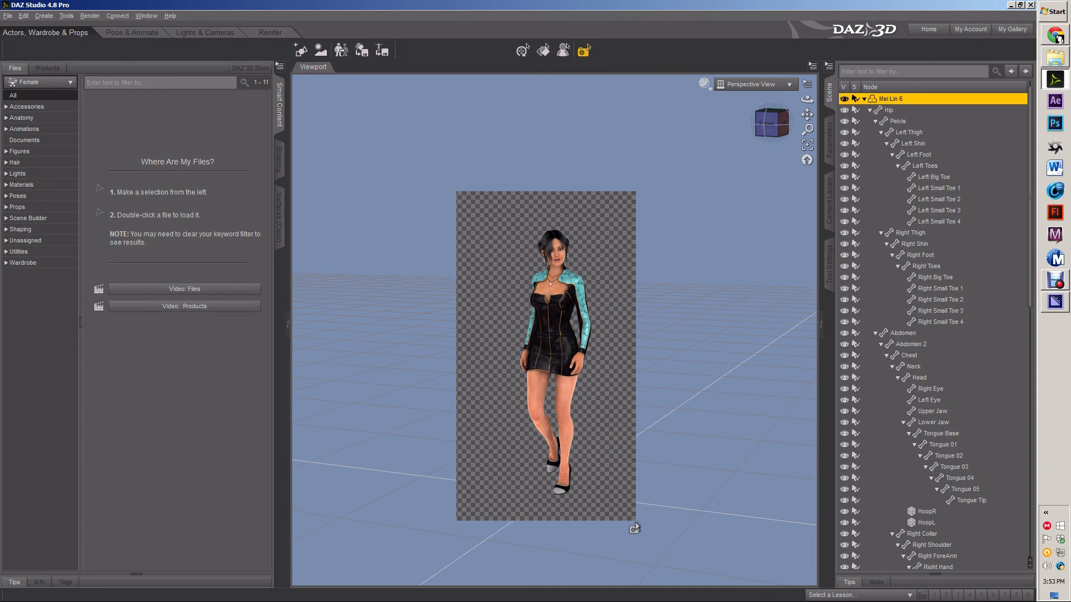
mouse_move(614, 301)
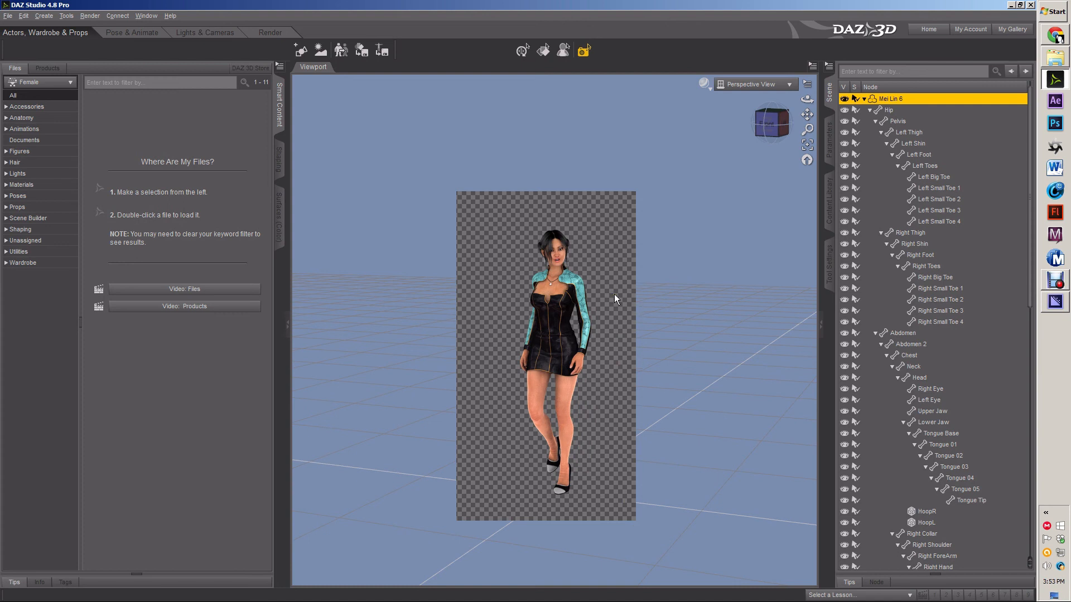
mouse_move(589, 271)
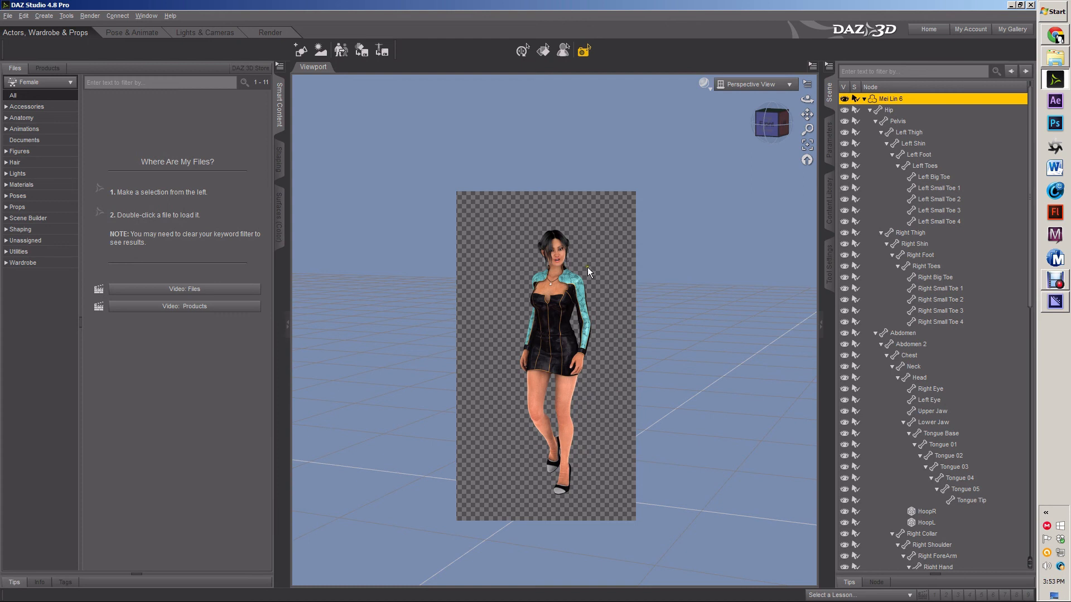
mouse_move(583, 334)
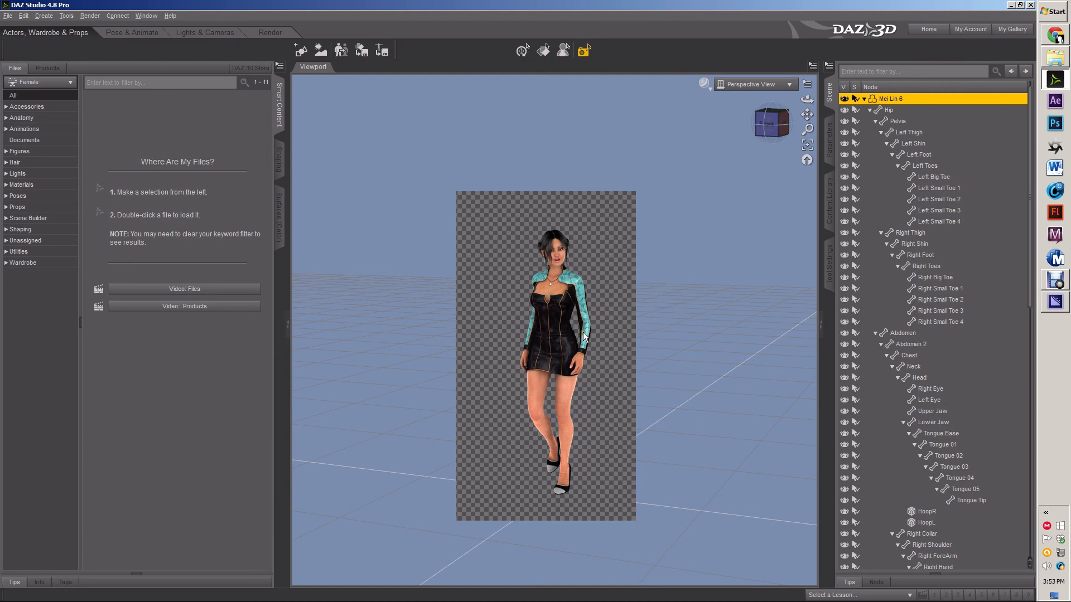
mouse_move(599, 254)
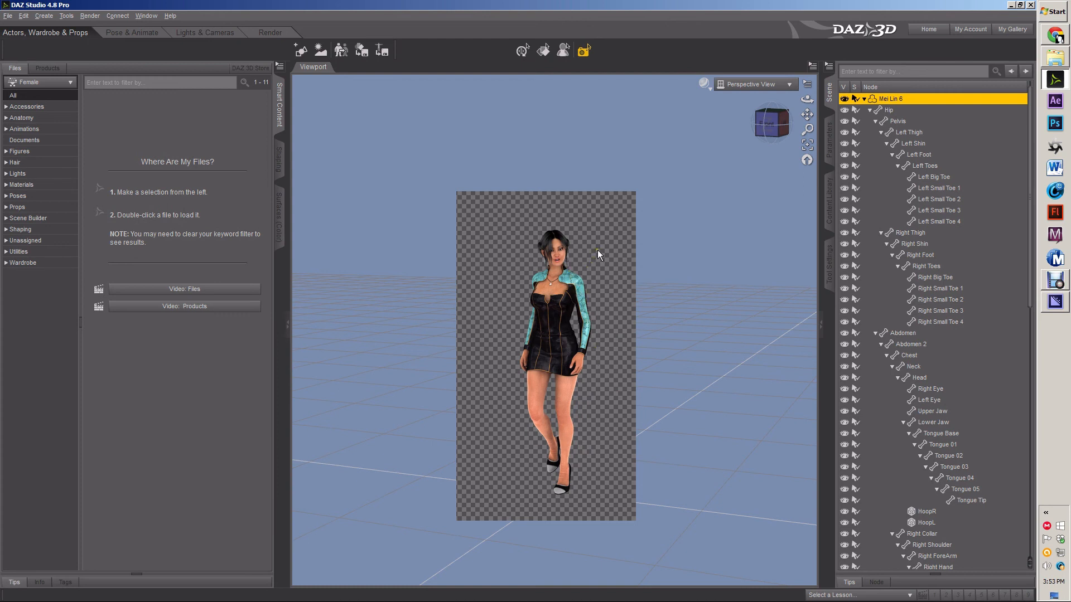
mouse_move(593, 258)
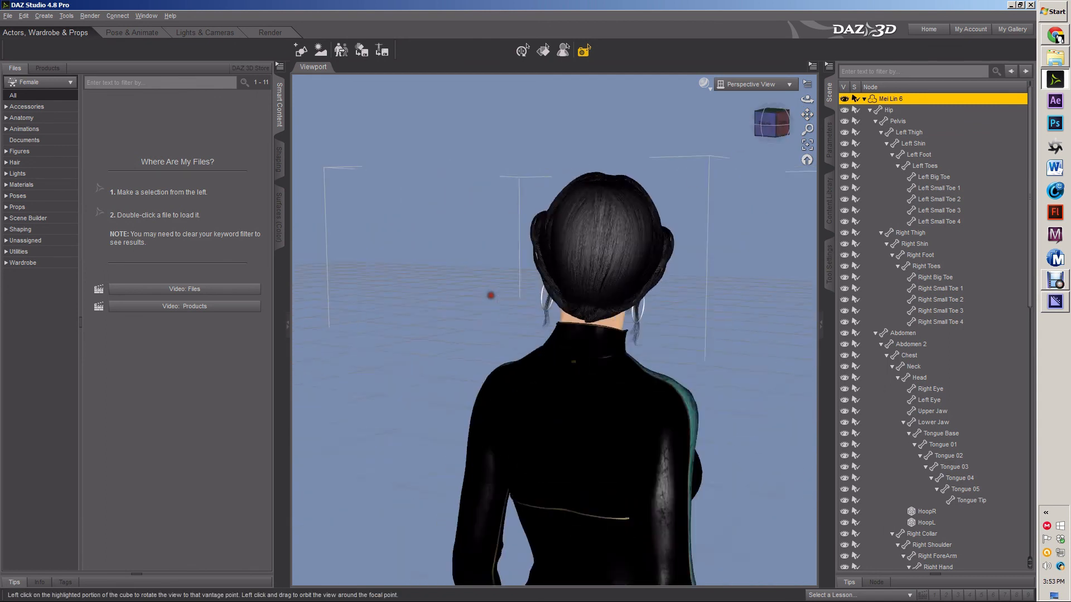
drag(490, 295, 420, 168)
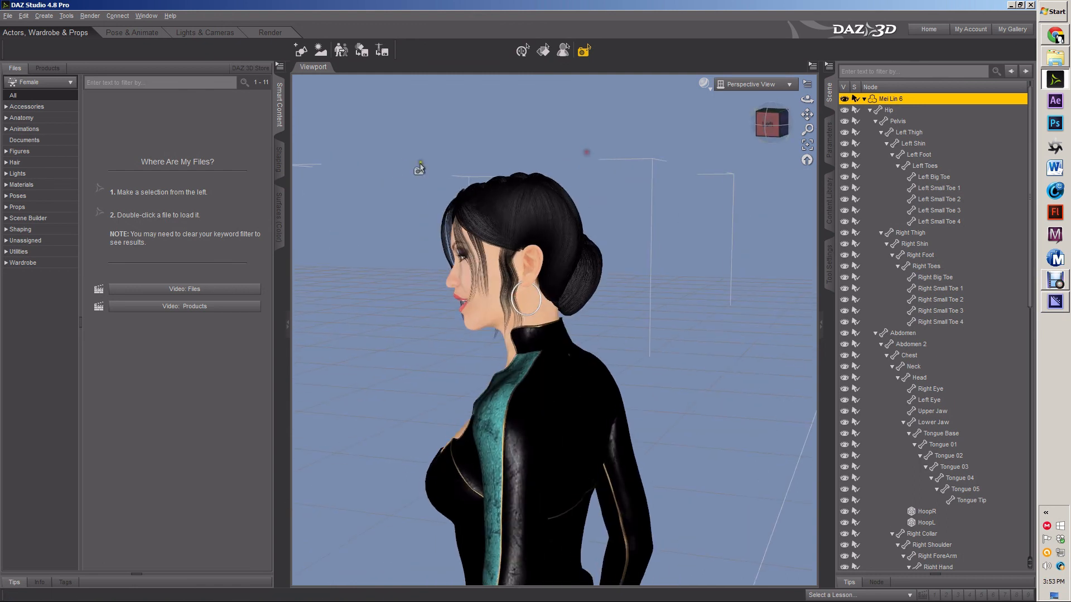